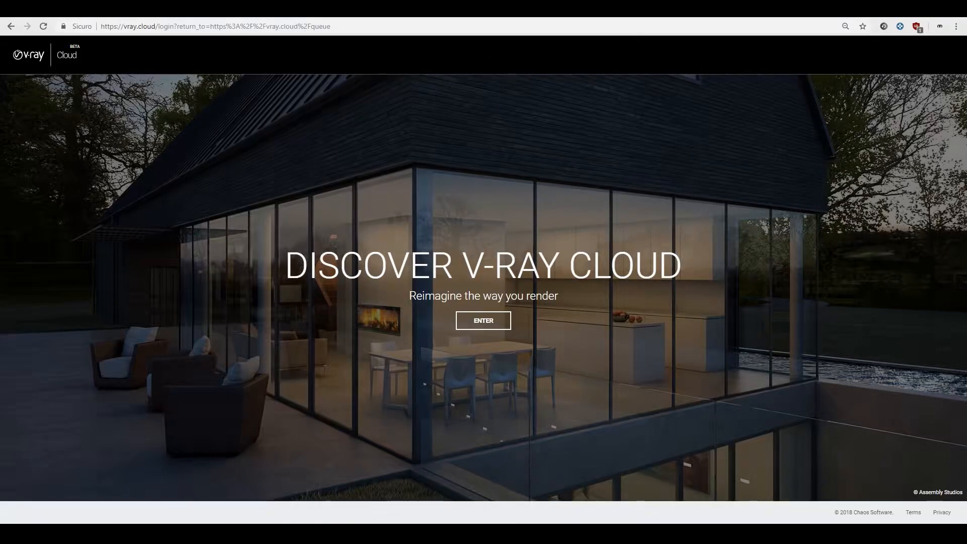
pyautogui.moveTo(560, 217)
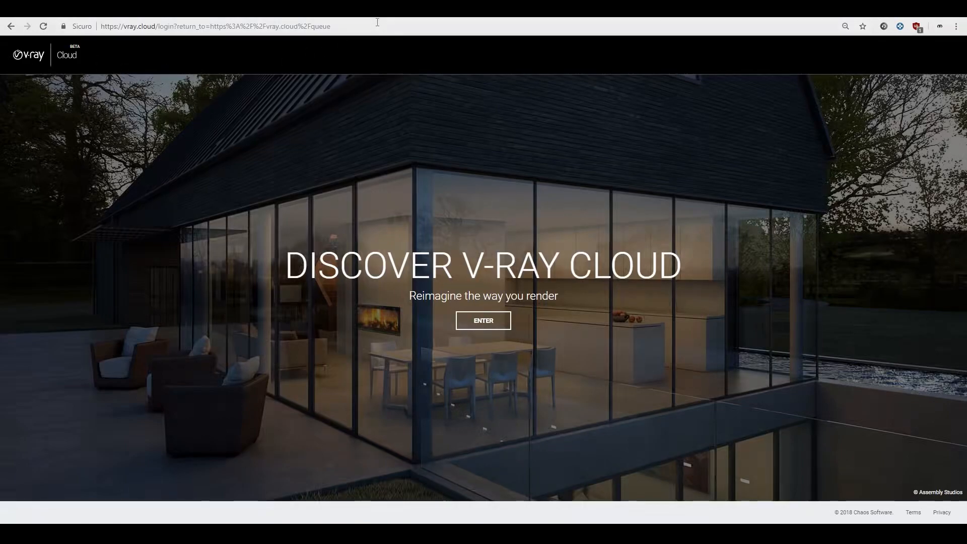
pyautogui.moveTo(518, 333)
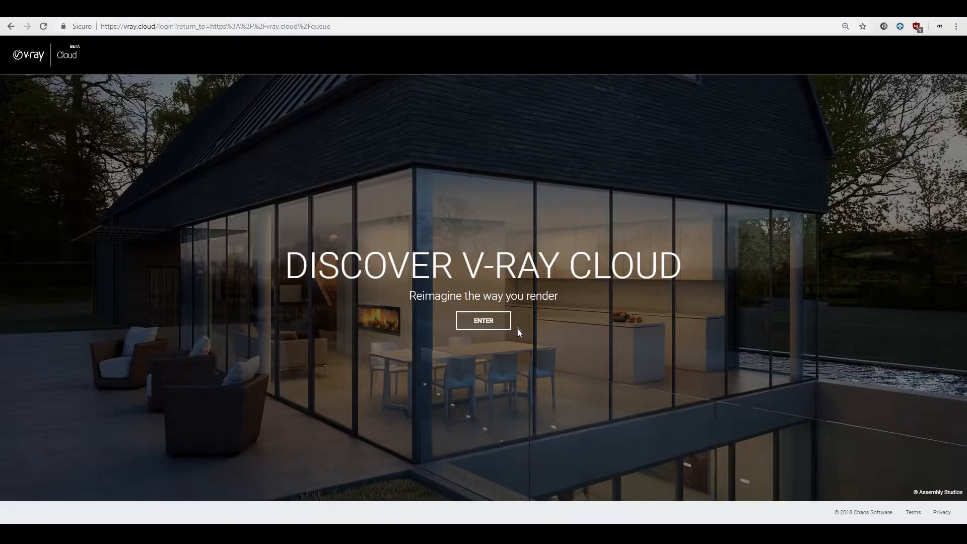
pyautogui.moveTo(483, 320)
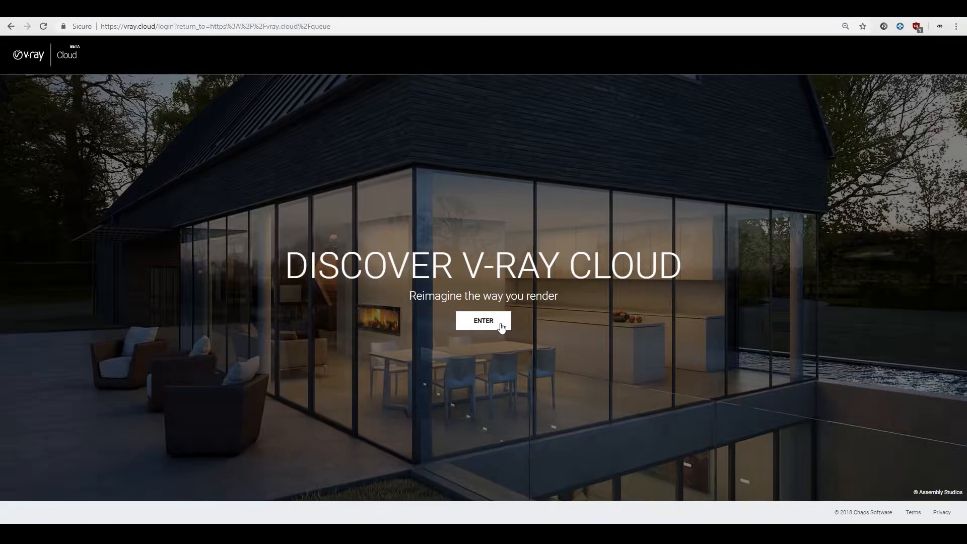
# Enter the V-Ray Cloud portal, glance at Create Account, and return to the Sign In form
pyautogui.click(482, 321)
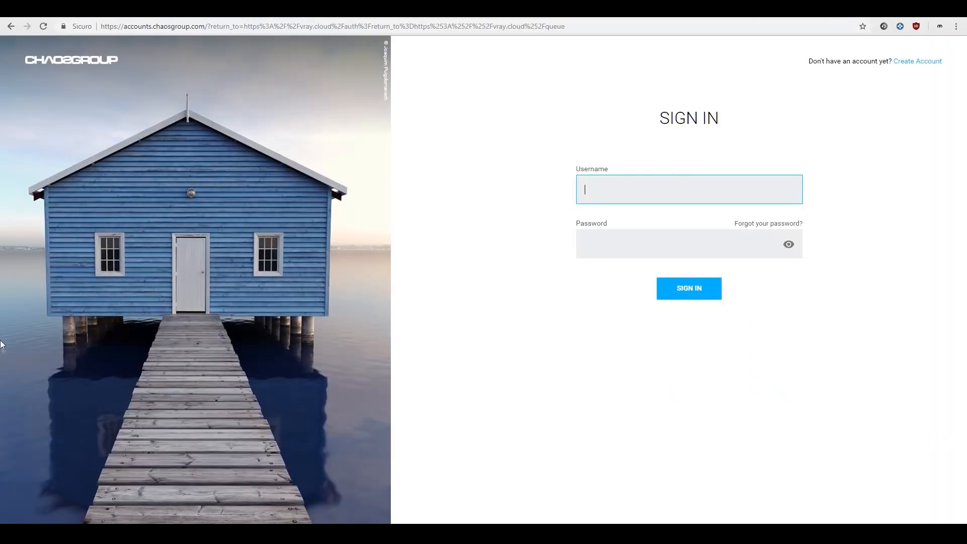
pyautogui.moveTo(665, 429)
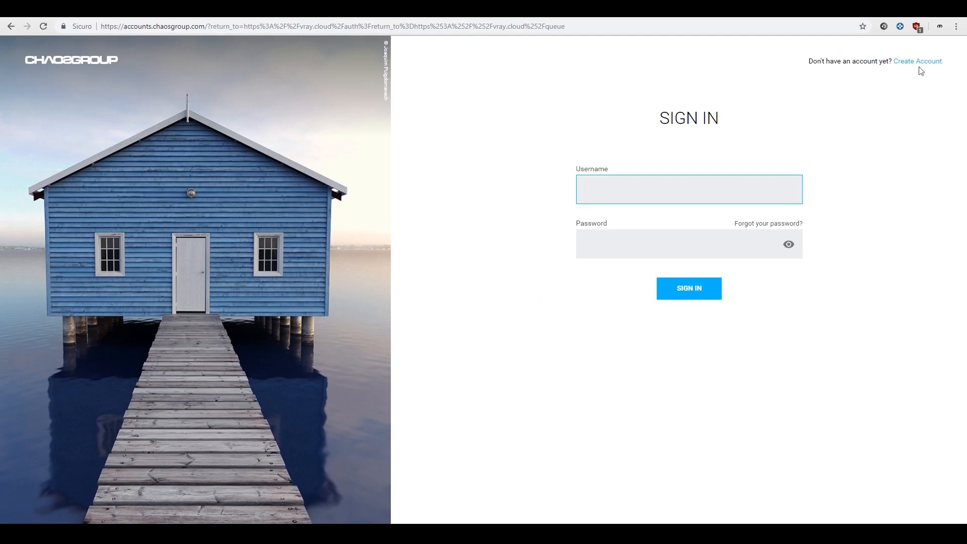
pyautogui.click(917, 62)
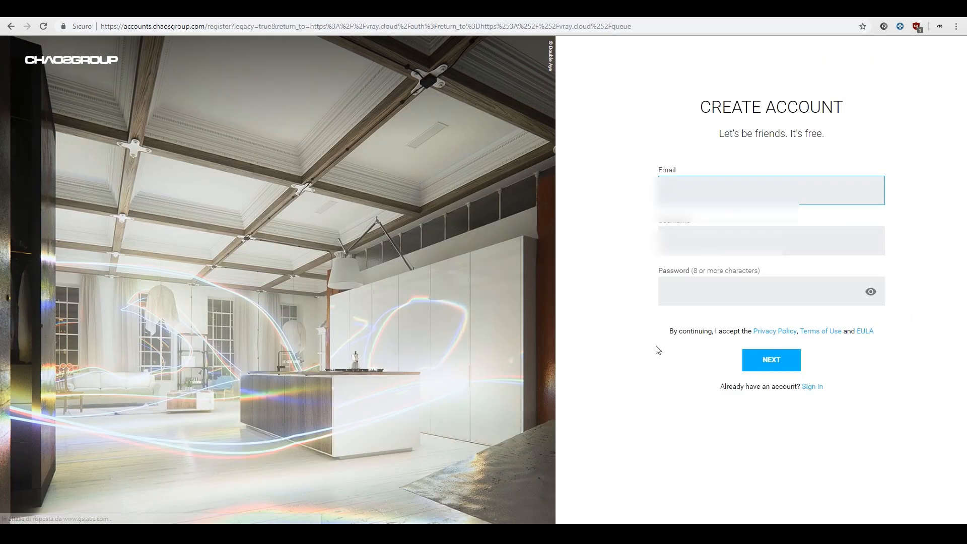
pyautogui.click(811, 386)
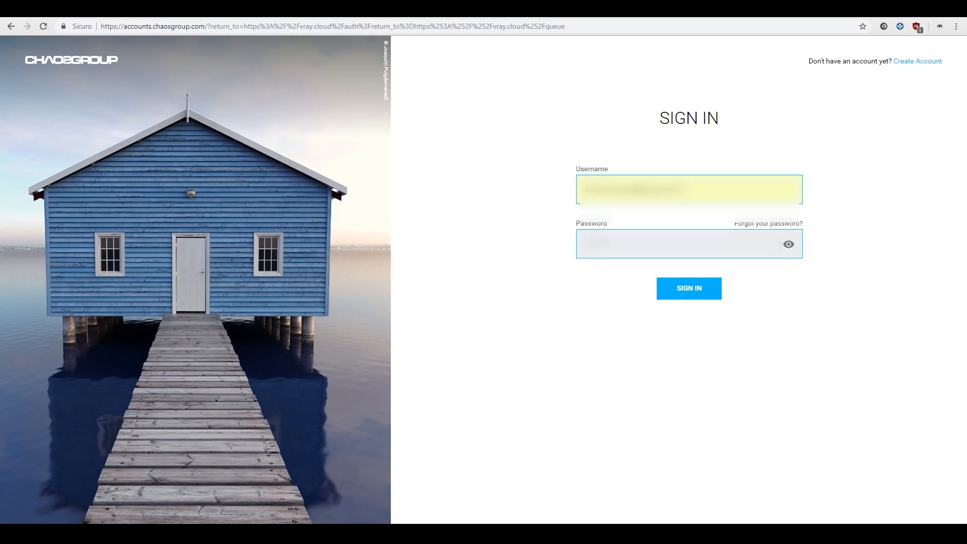
# Submit the Chaos Group username and password to sign in to V-Ray Cloud
pyautogui.click(688, 288)
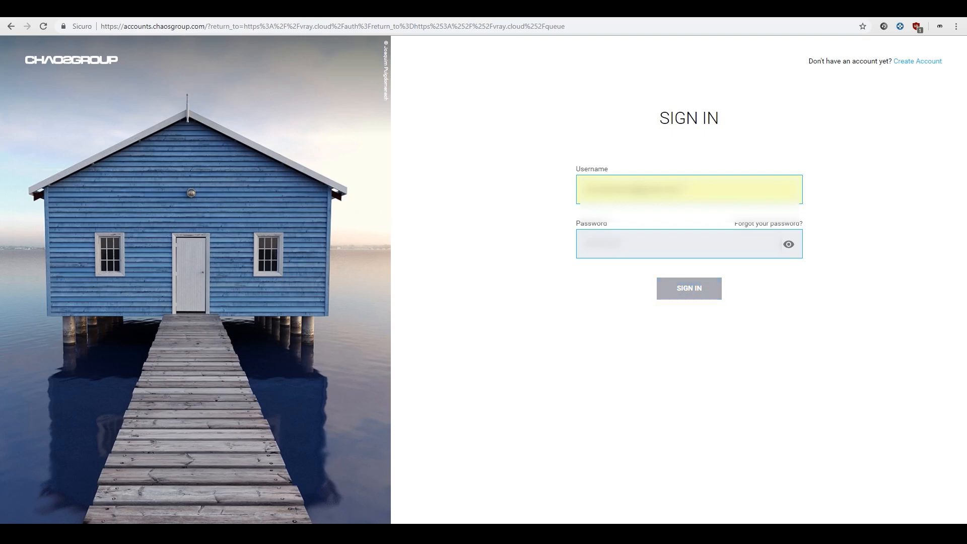
pyautogui.click(688, 288)
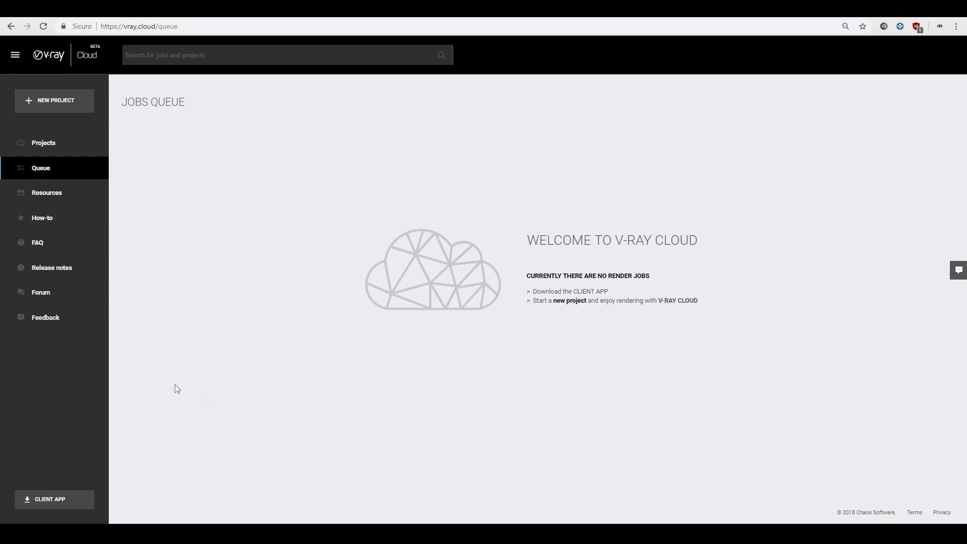
pyautogui.moveTo(66, 196)
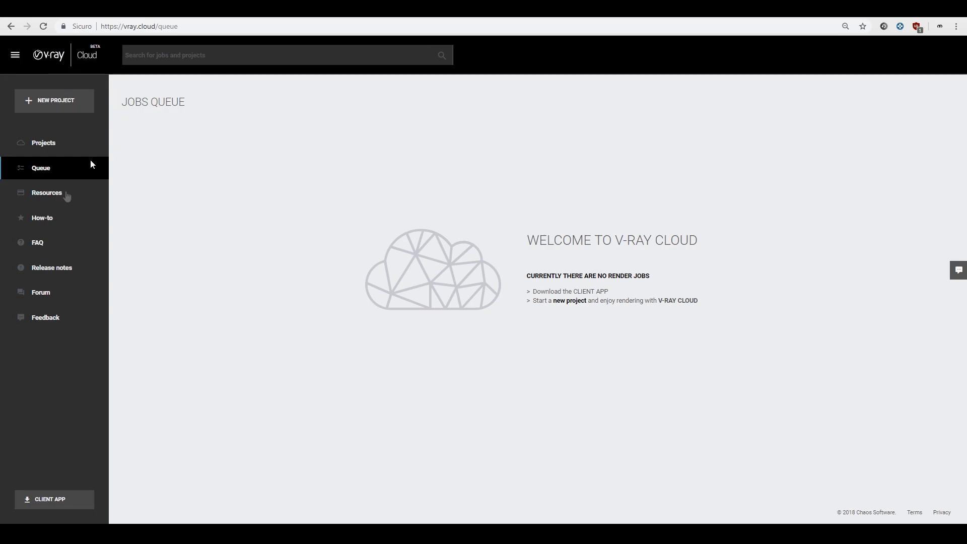
pyautogui.click(44, 142)
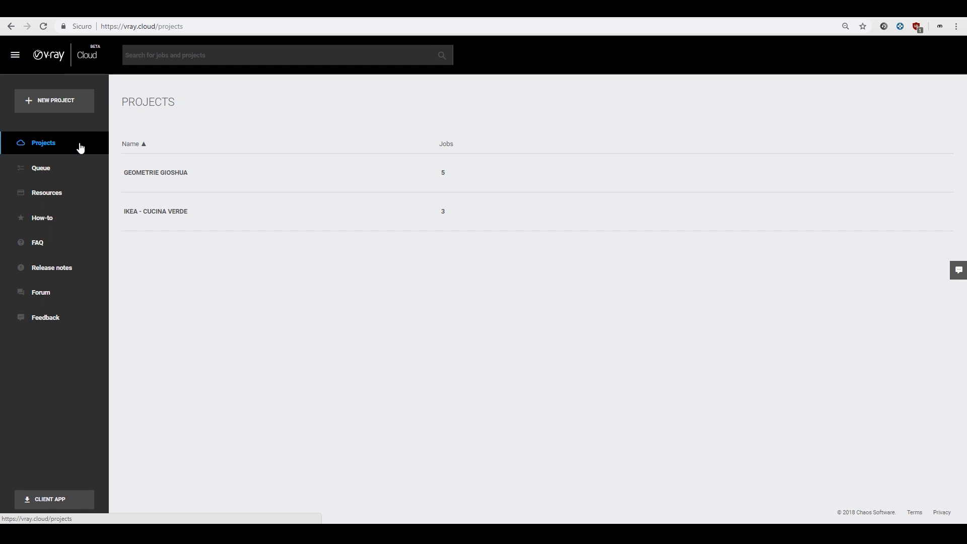
pyautogui.click(40, 169)
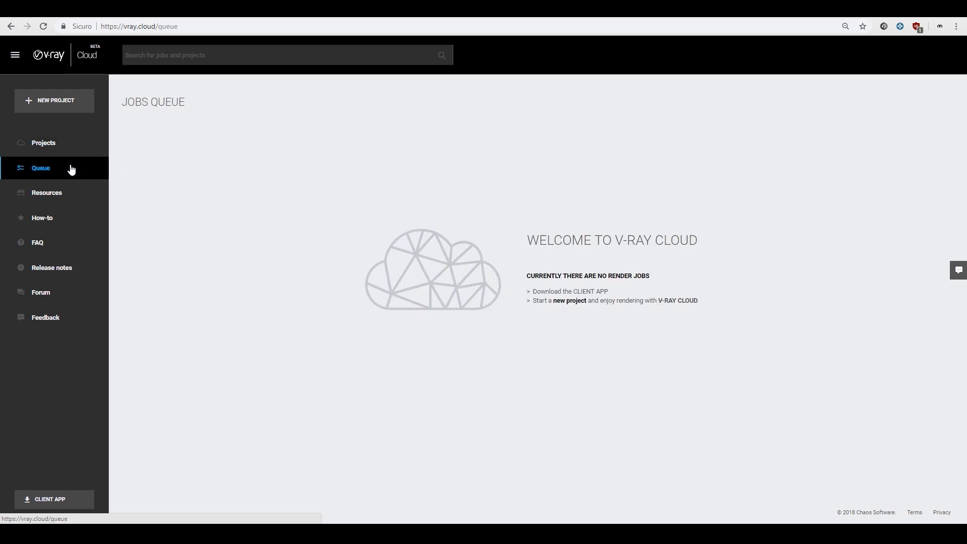
pyautogui.moveTo(497, 331)
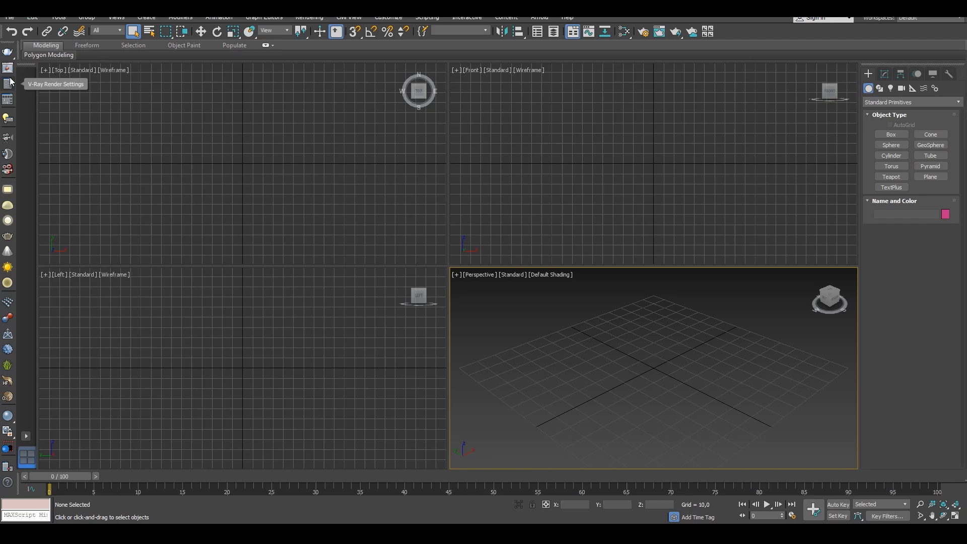
pyautogui.moveTo(435, 98)
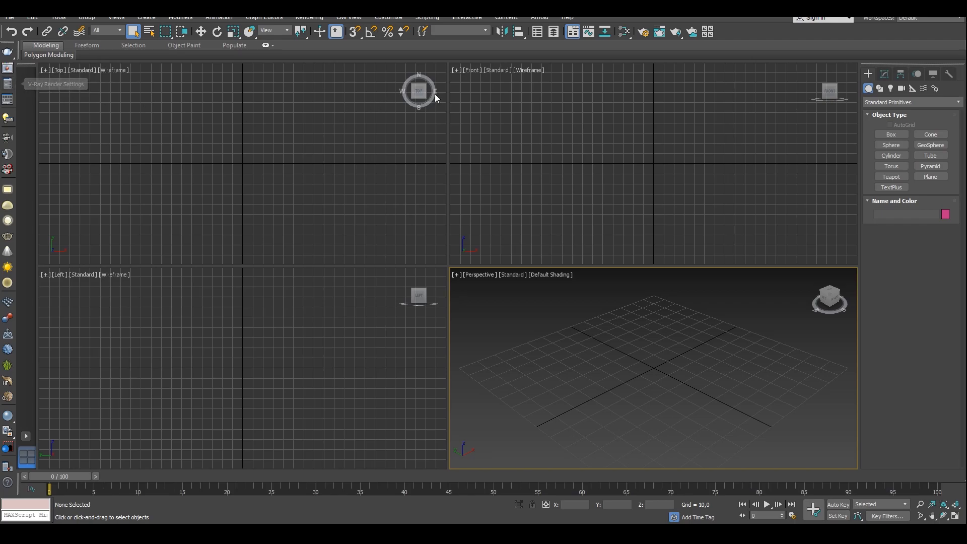
pyautogui.moveTo(435, 98)
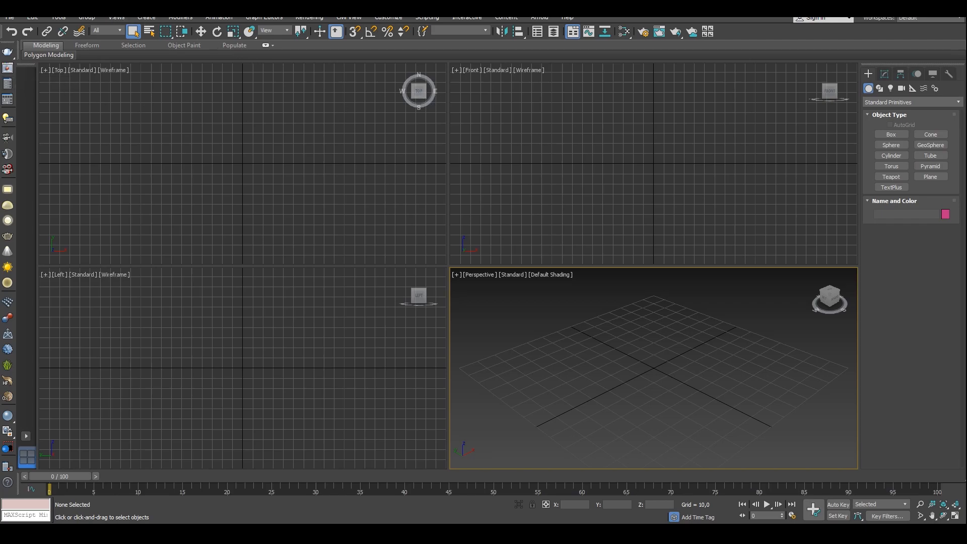
pyautogui.moveTo(23, 75)
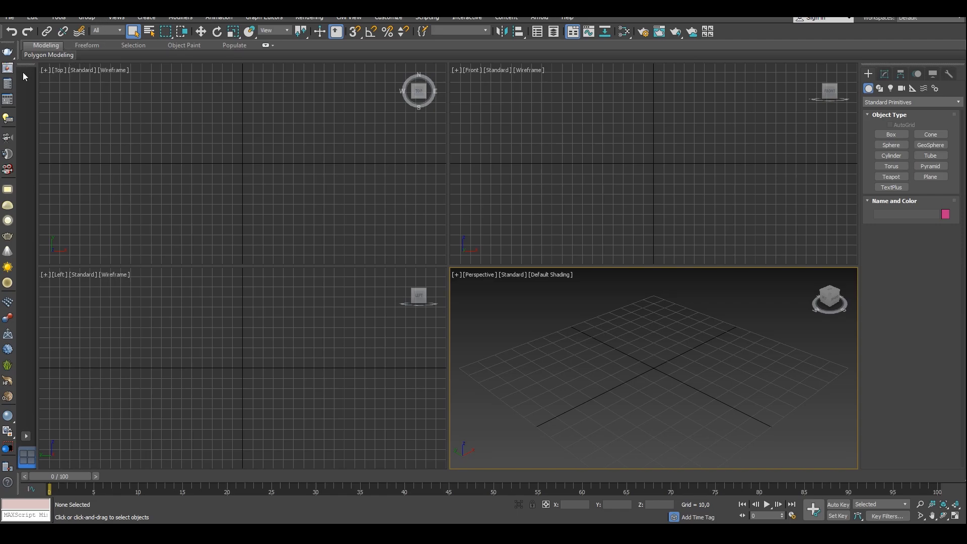
pyautogui.moveTo(8, 51)
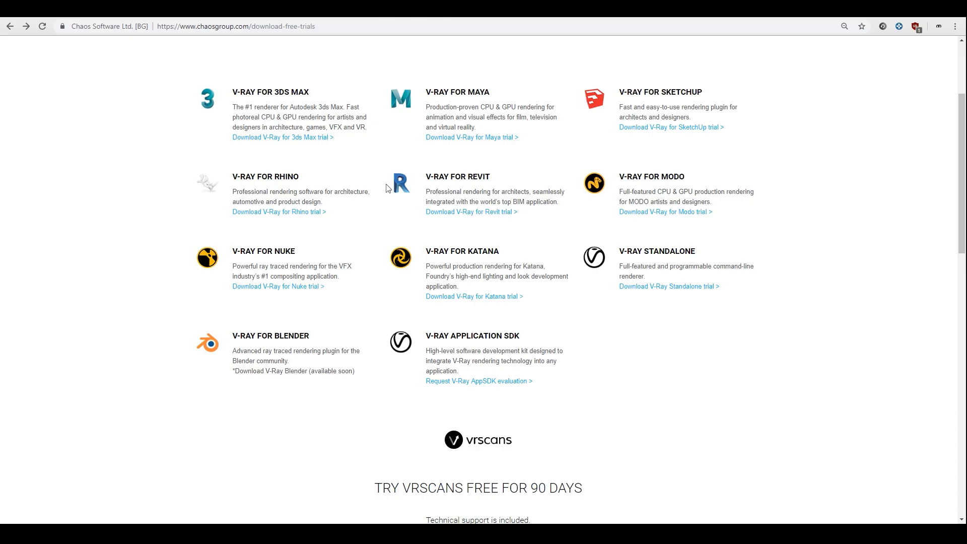
pyautogui.moveTo(402, 206)
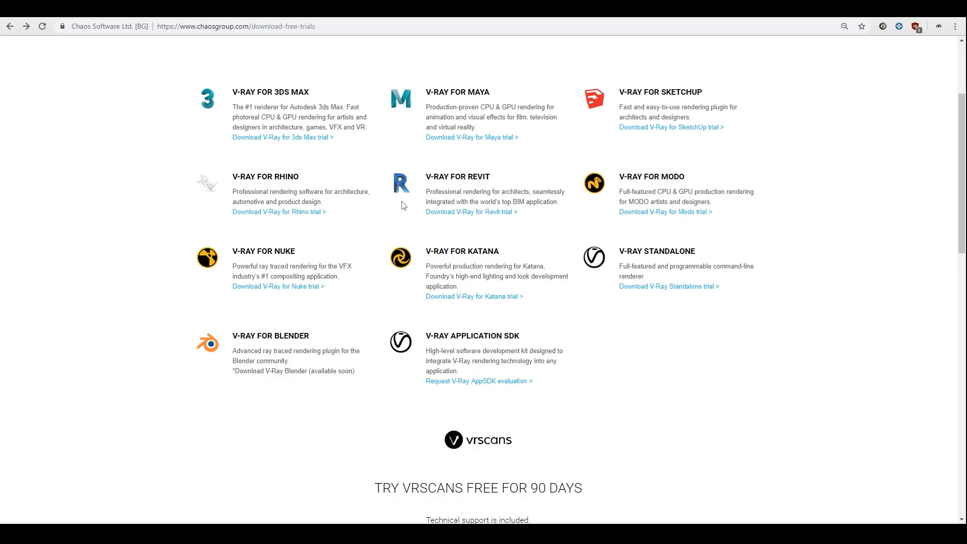
pyautogui.scroll(3)
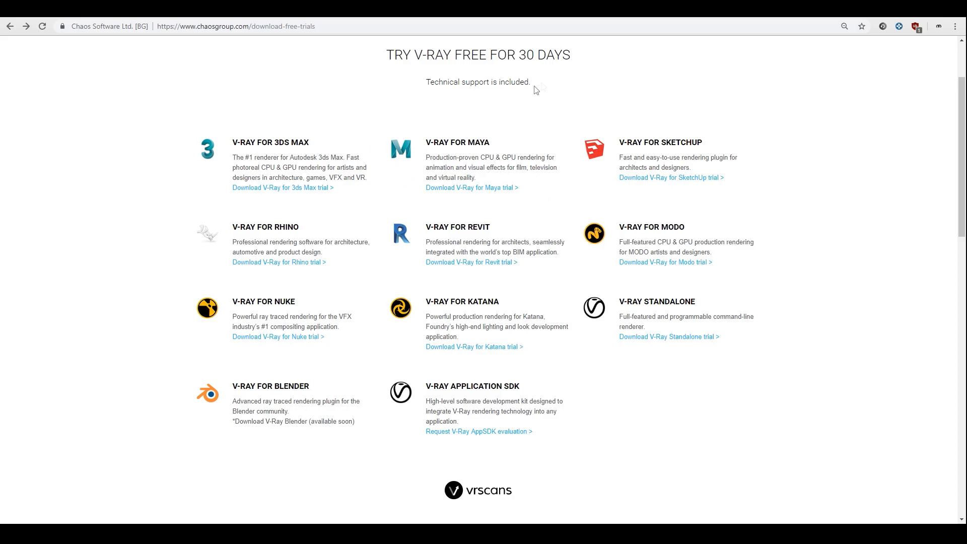
pyautogui.moveTo(411, 54); pyautogui.dragTo(570, 55)
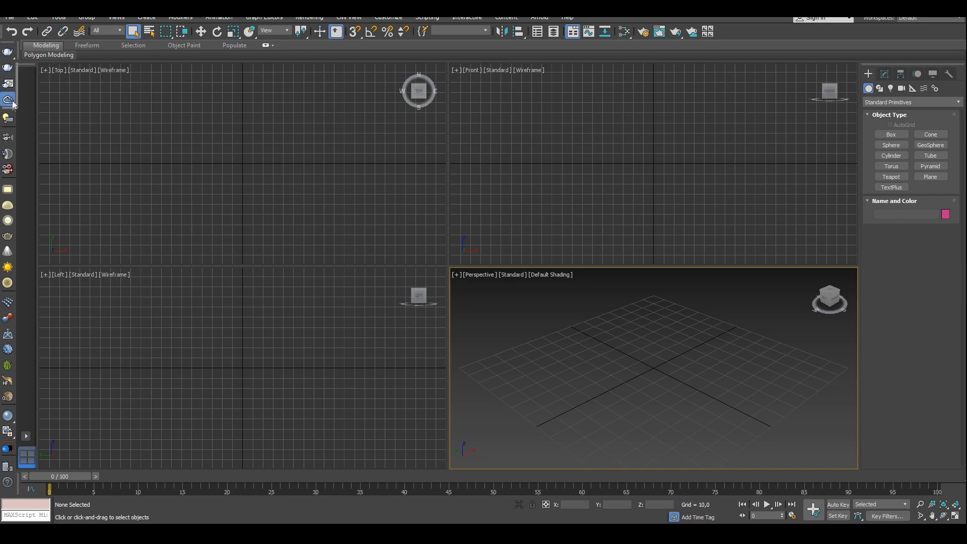
pyautogui.moveTo(10, 102)
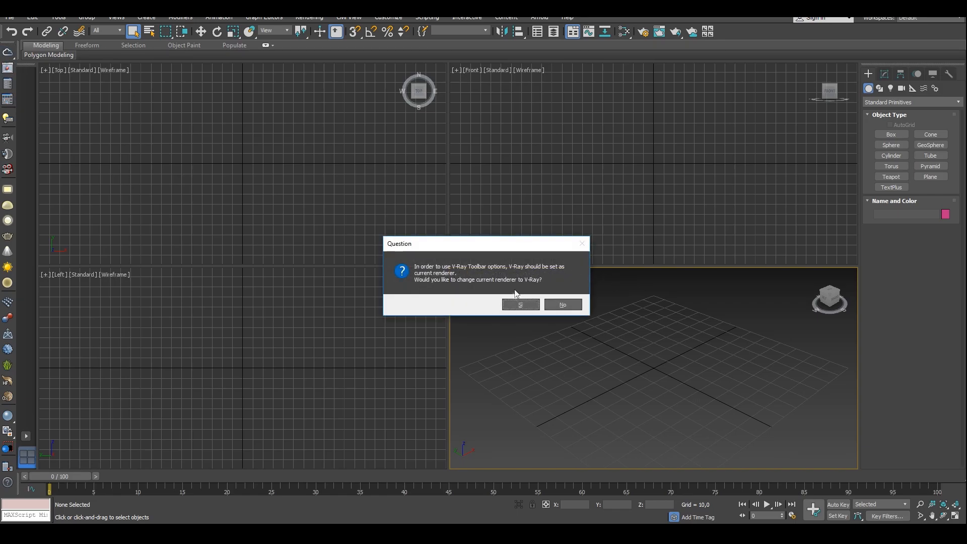
# Accept V-Ray as current renderer and submit the scene from the V-Ray Cloud dialog
pyautogui.click(520, 304)
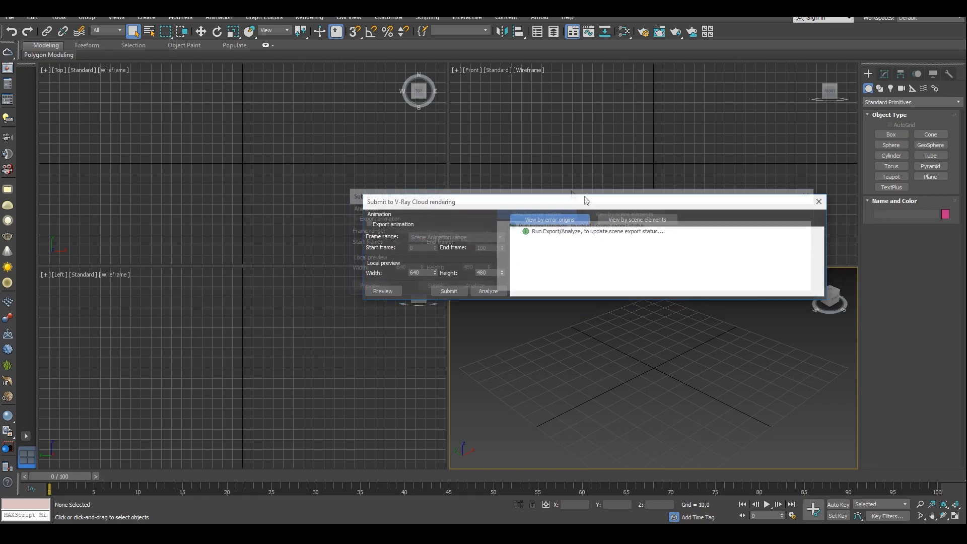
pyautogui.moveTo(411, 201); pyautogui.dragTo(347, 171)
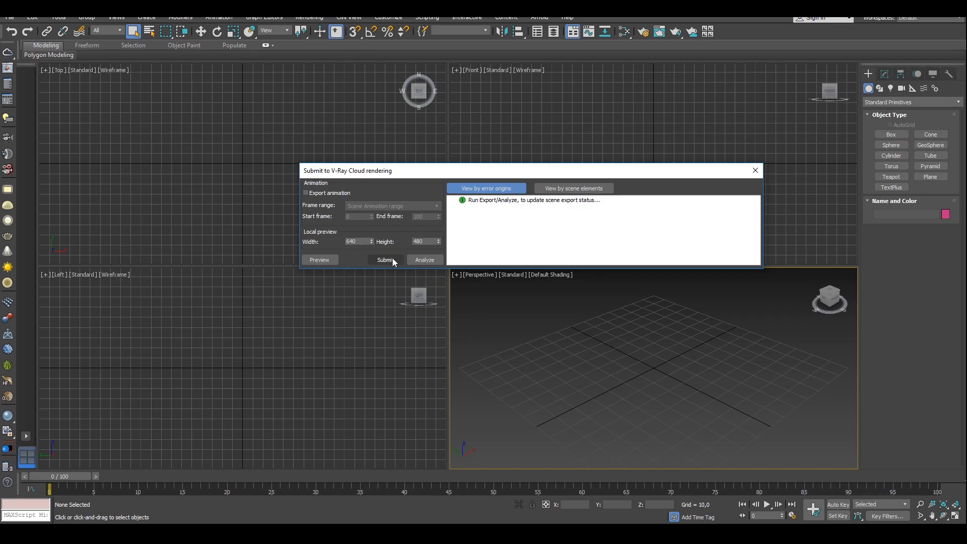
pyautogui.click(384, 260)
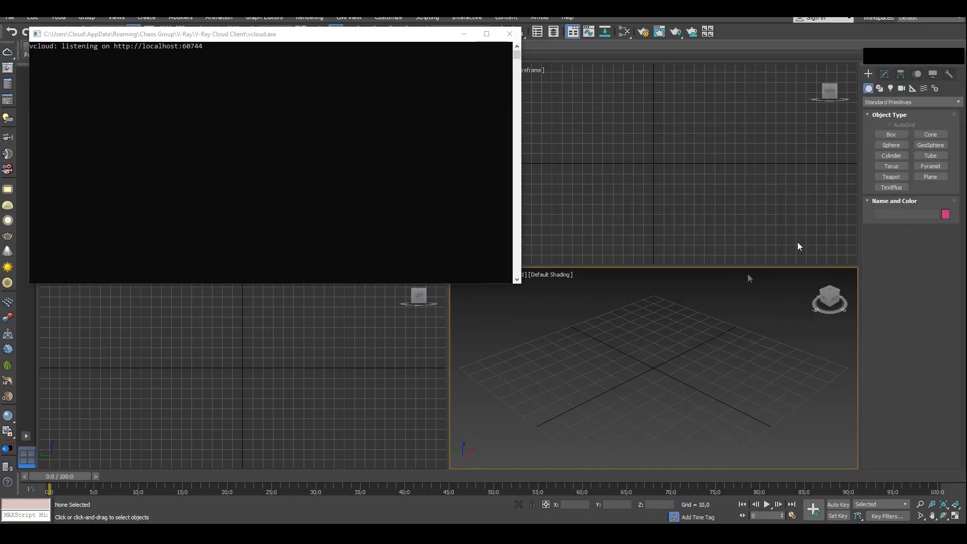
# Run the .vrscene exporter by searching all actions for 'vr'
pyautogui.click(508, 34)
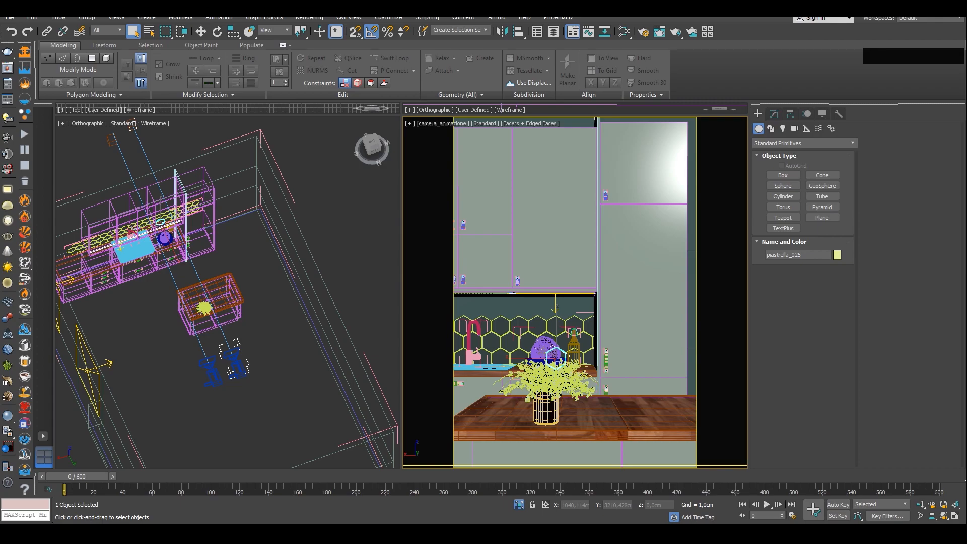
pyautogui.moveTo(942, 273)
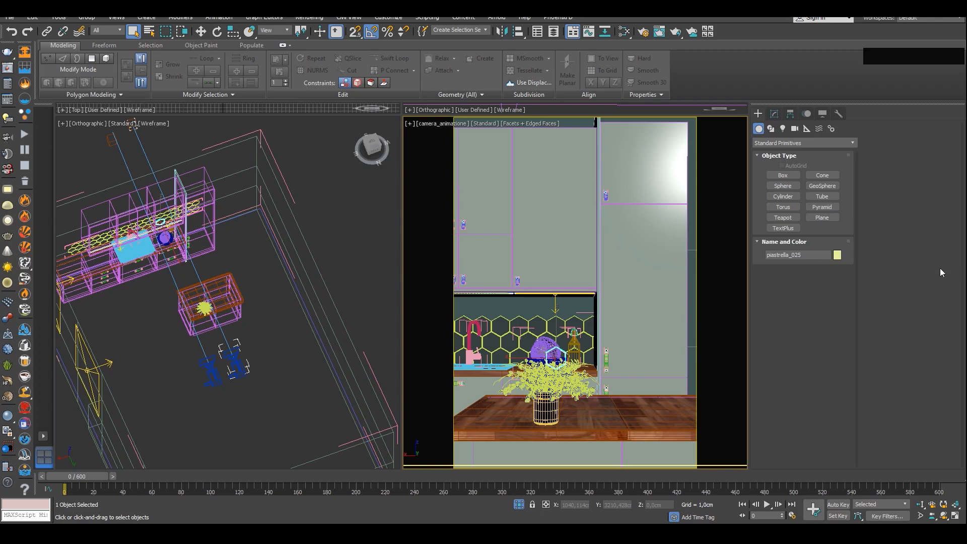
pyautogui.press('x')
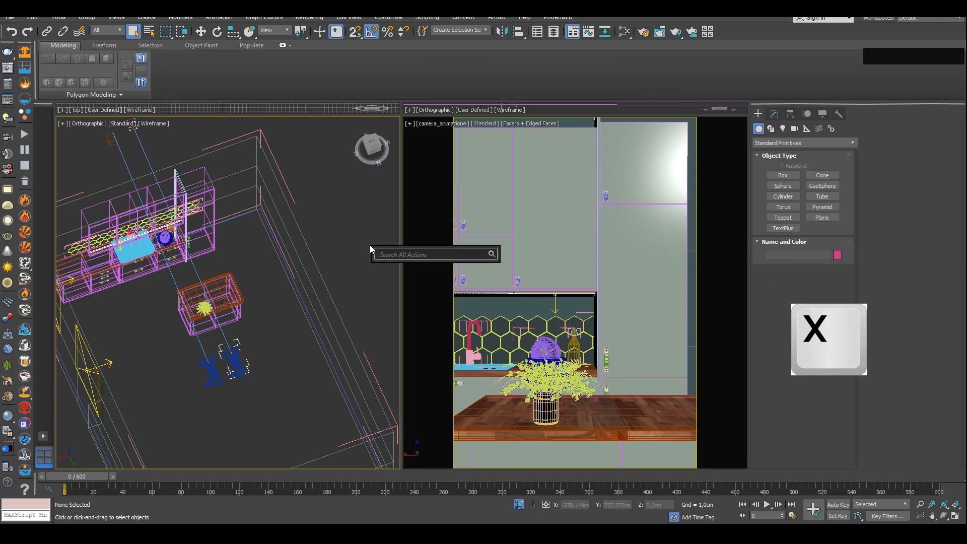
pyautogui.write('vrsce')
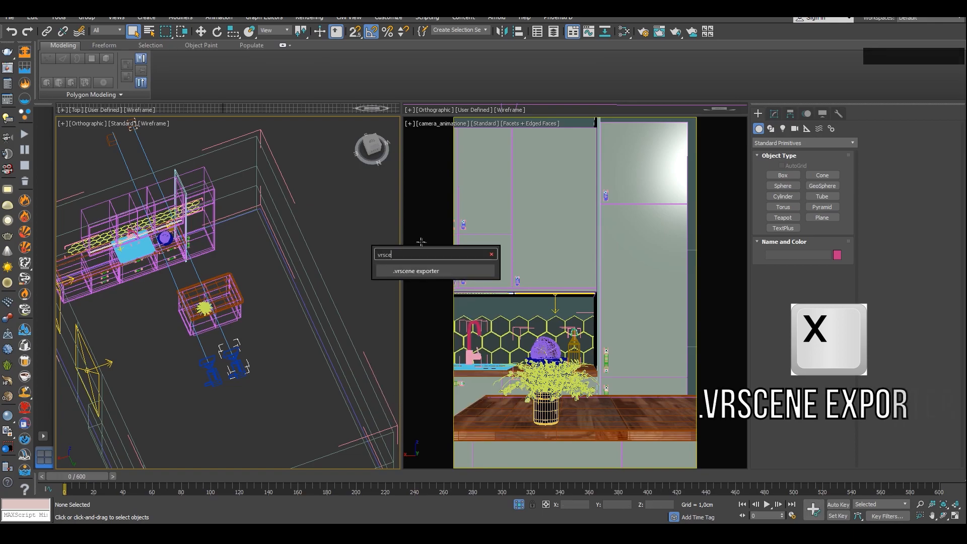
pyautogui.click(416, 271)
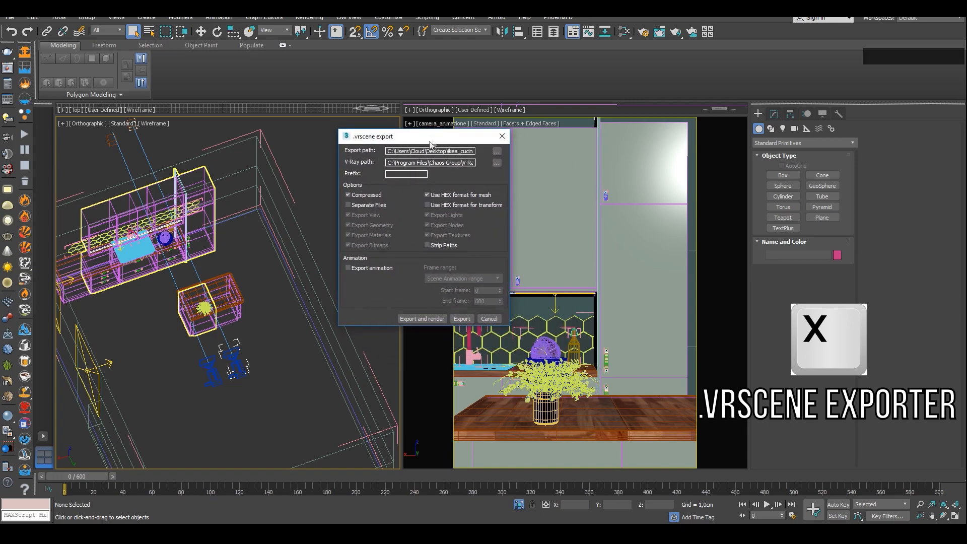
# Name the export _09_finalazing_animation.vrscene, check the V-Ray path, and enable Export animation
pyautogui.write('_09_finalazing_animation.vrscene')
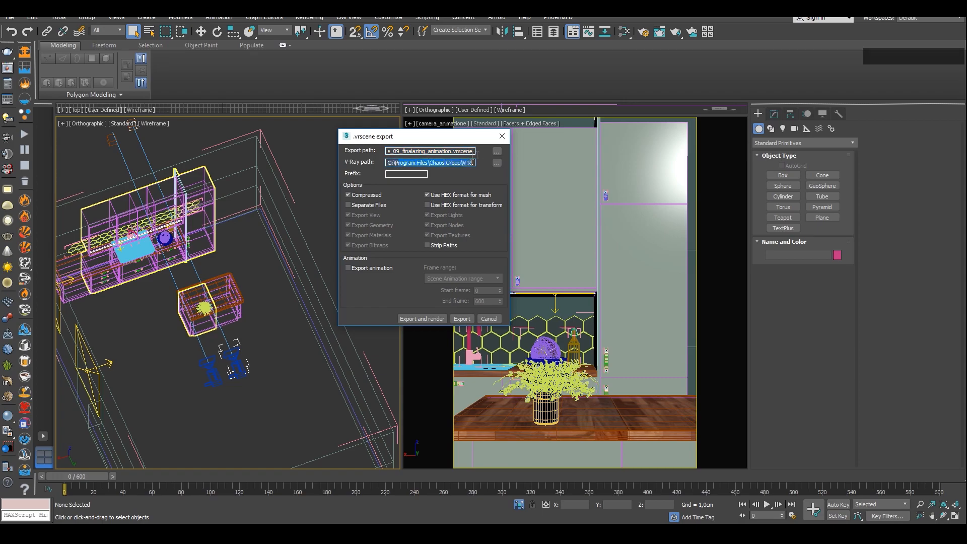
pyautogui.click(429, 162)
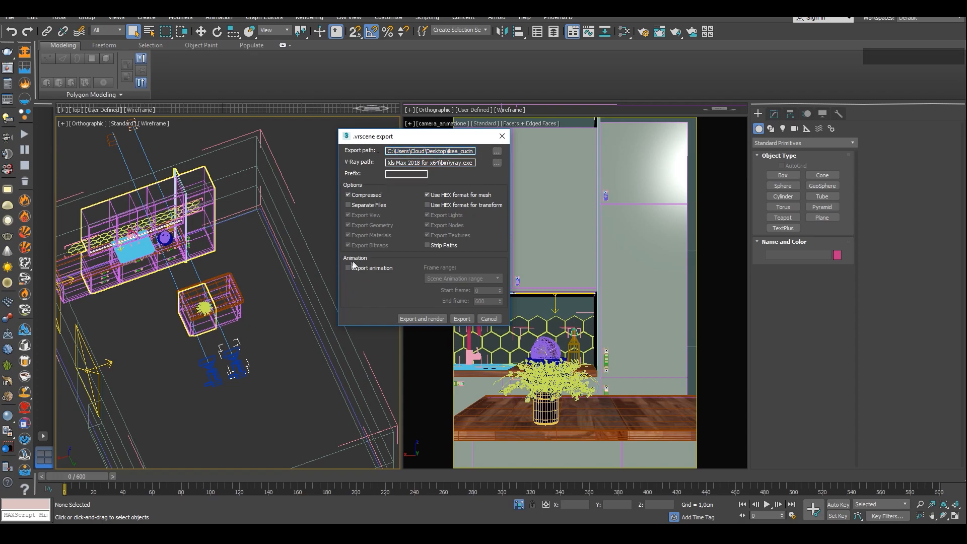
pyautogui.click(347, 268)
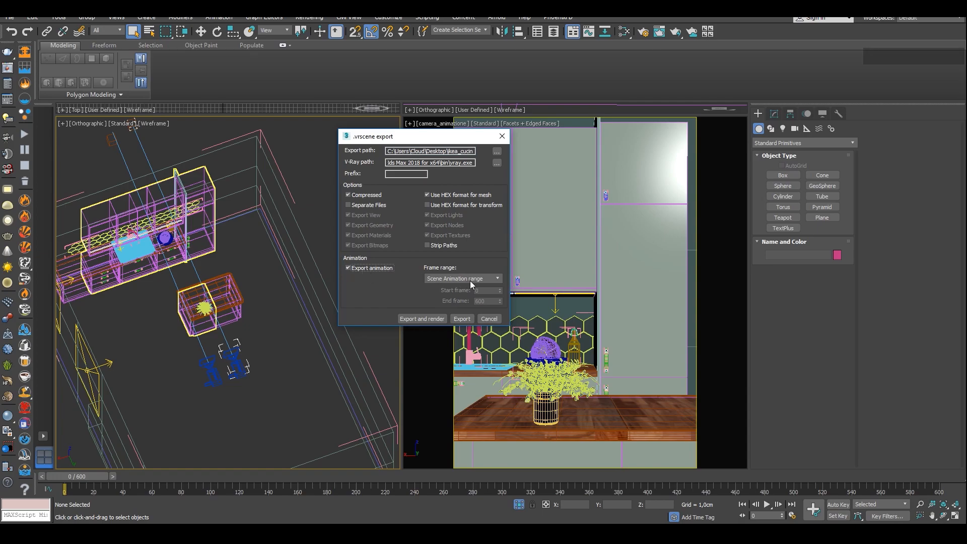
pyautogui.moveTo(455, 329)
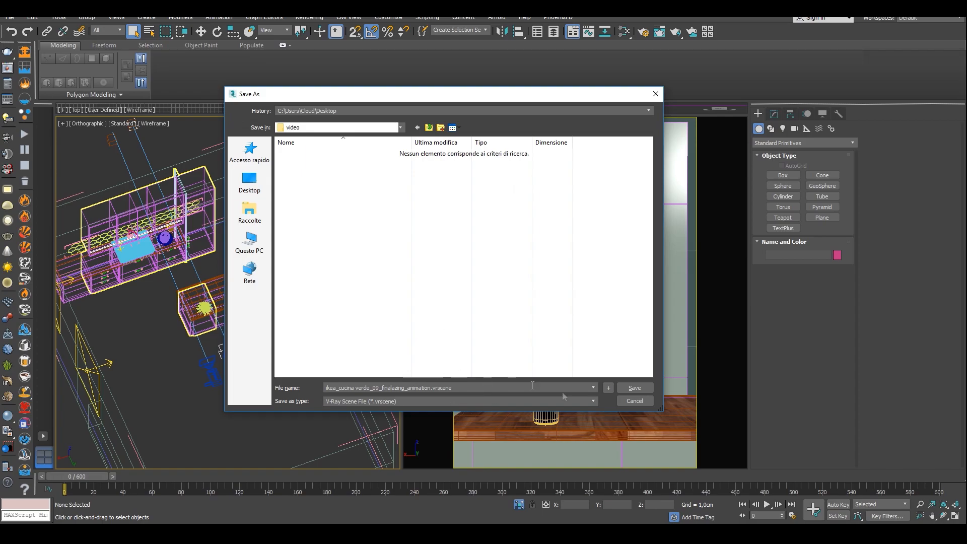
pyautogui.click(634, 387)
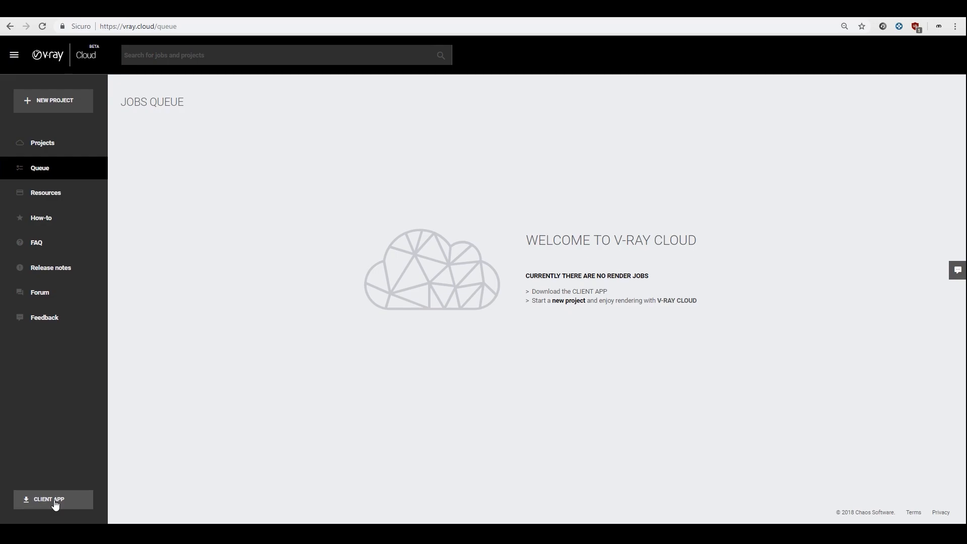
# Download the Windows x64 V-Ray Cloud Client from the Client App page and accept its terms
pyautogui.click(54, 499)
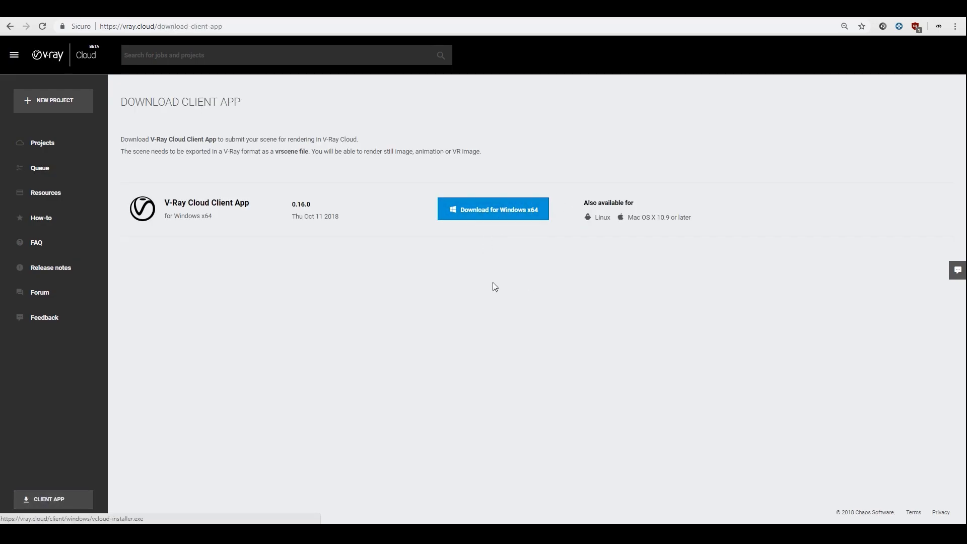
pyautogui.click(493, 210)
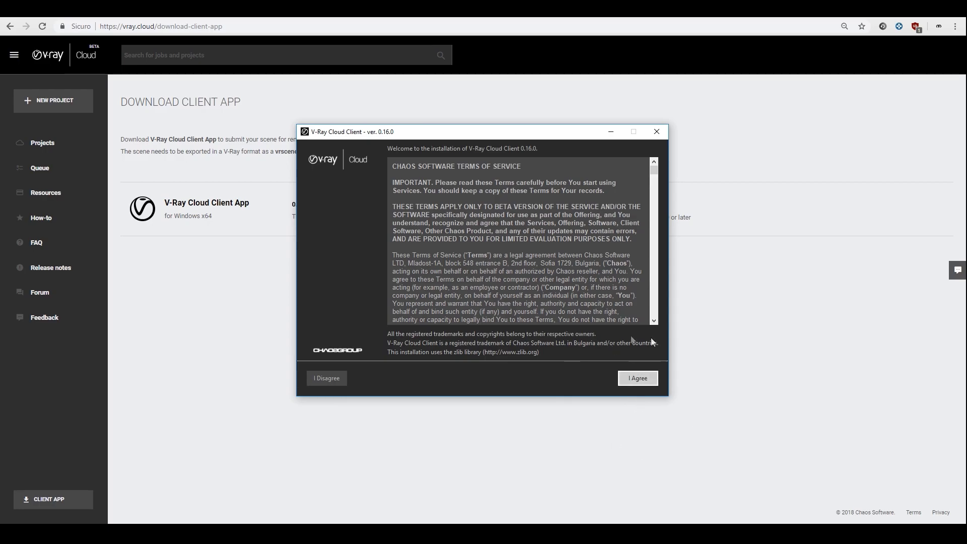
pyautogui.click(657, 131)
pyautogui.write('cli')
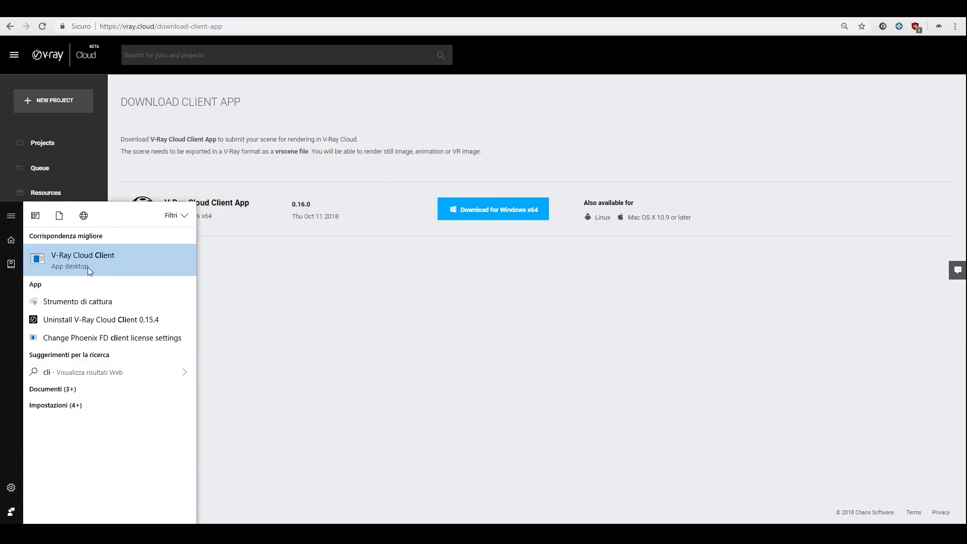
# Launch V-Ray Cloud Client from the Start menu and pick the exported kitchen .vrscene file
pyautogui.click(82, 258)
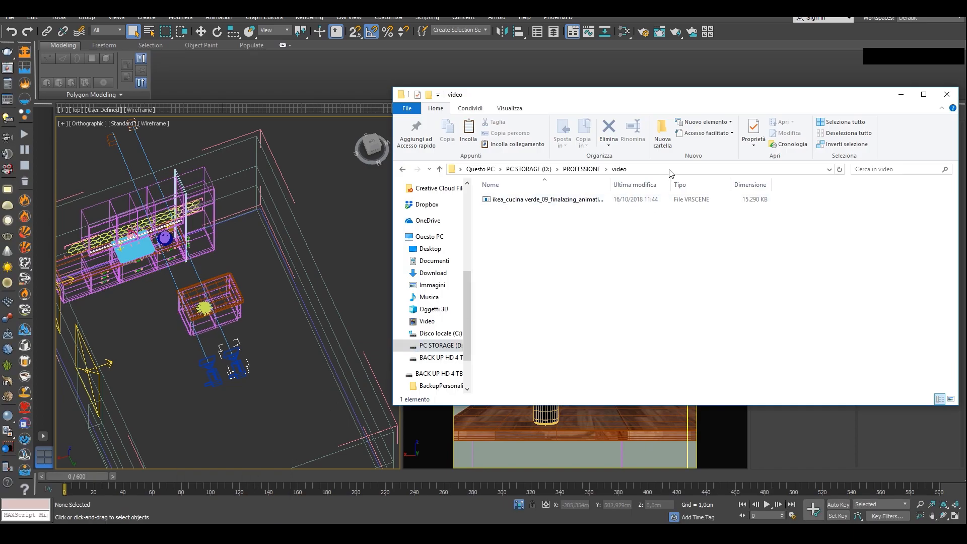
pyautogui.click(616, 169)
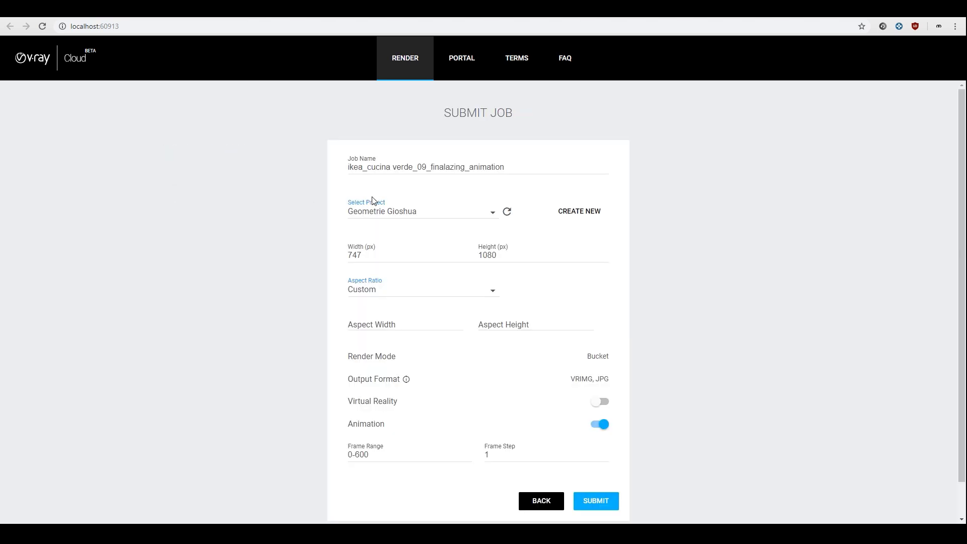
# Review the job name and the Geometrie Gioshua project in the Submit Job form
pyautogui.tripleClick(425, 166)
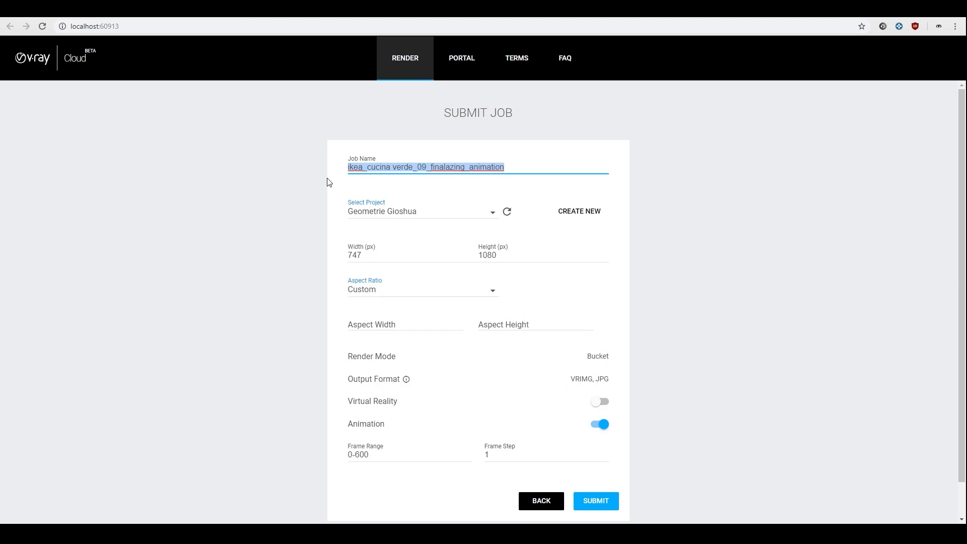
pyautogui.moveTo(480, 217)
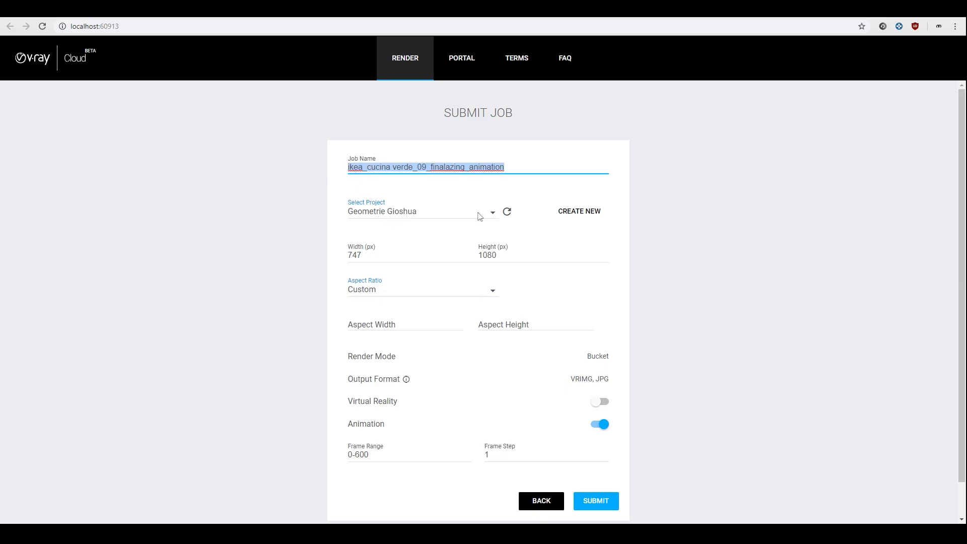
pyautogui.click(422, 210)
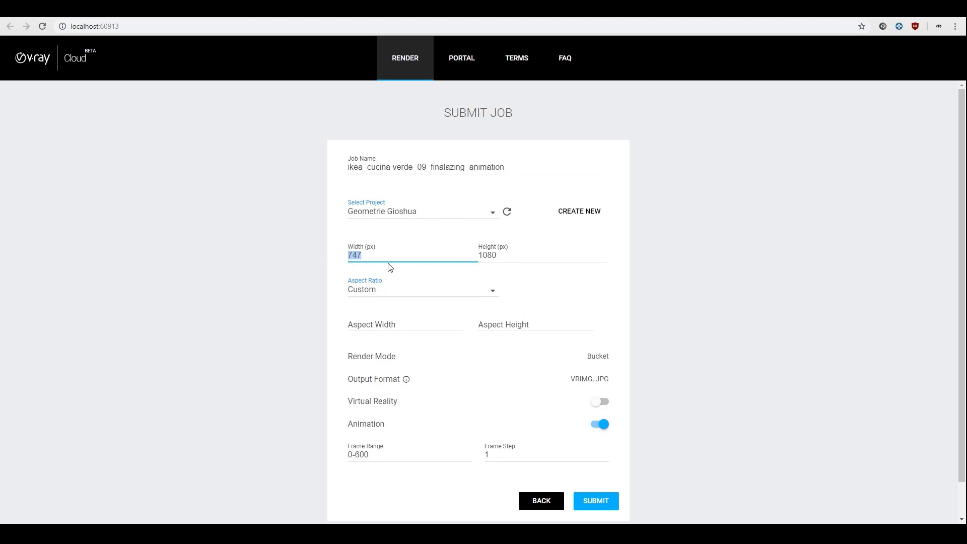
pyautogui.moveTo(357, 235)
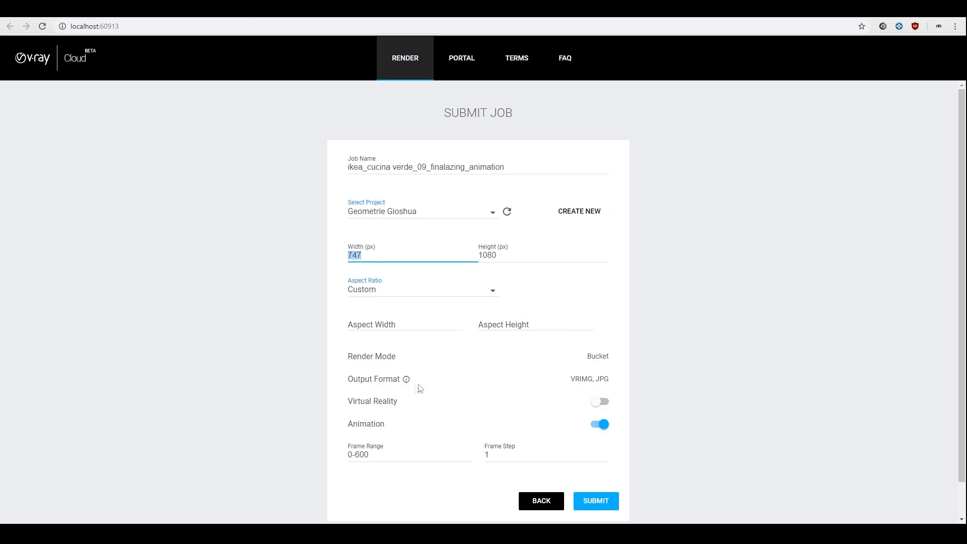
pyautogui.moveTo(395, 370)
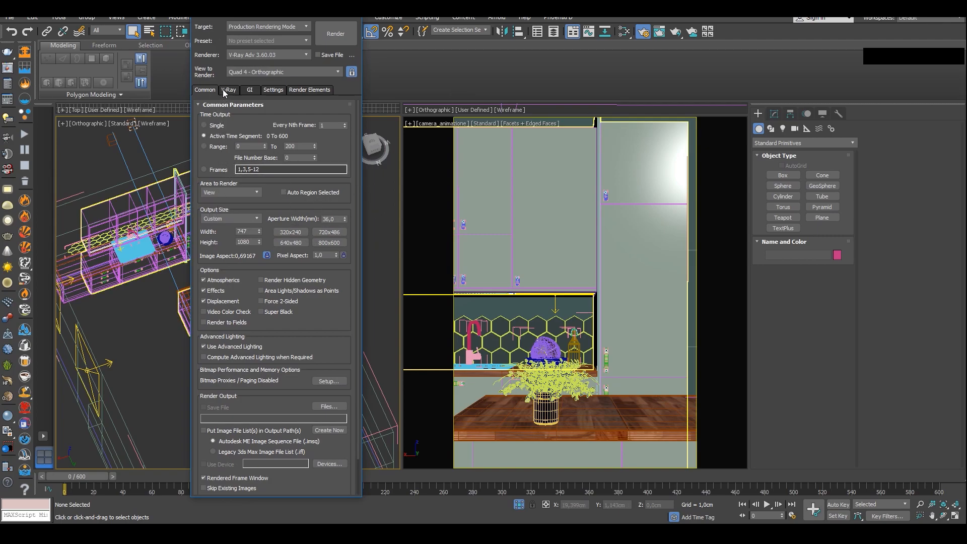
# Review the V-Ray, Settings and Render Elements tabs, inspecting the VRayCryptomatte element
pyautogui.click(229, 90)
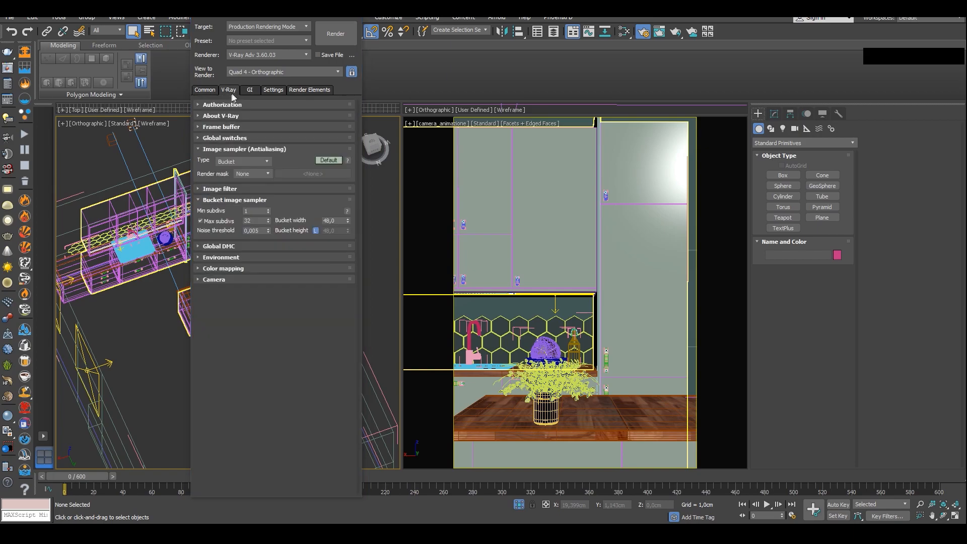
pyautogui.click(273, 89)
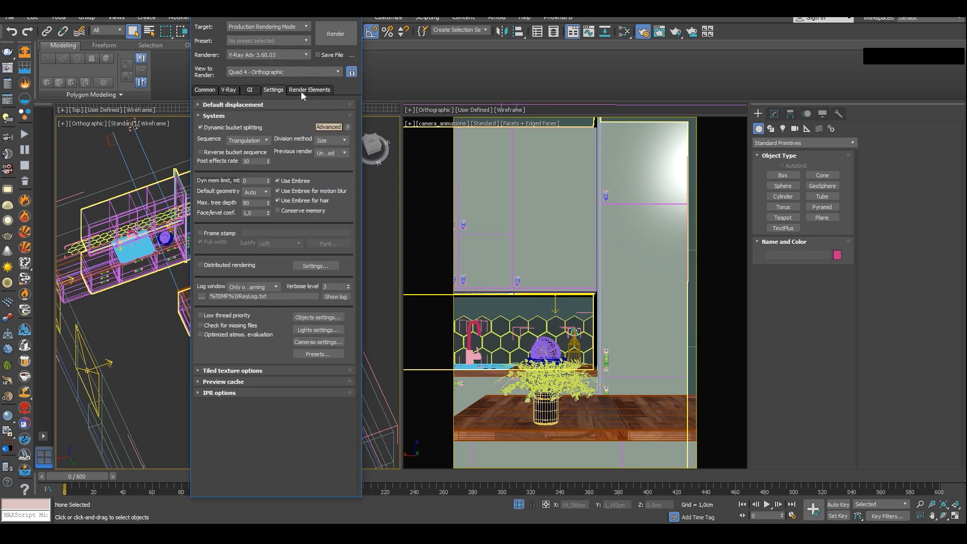
pyautogui.click(309, 90)
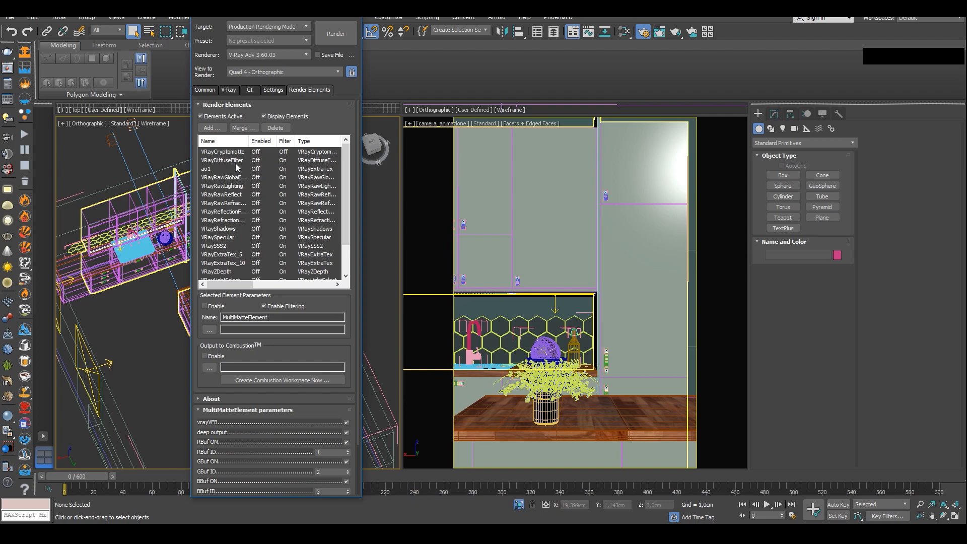
pyautogui.scroll(-3)
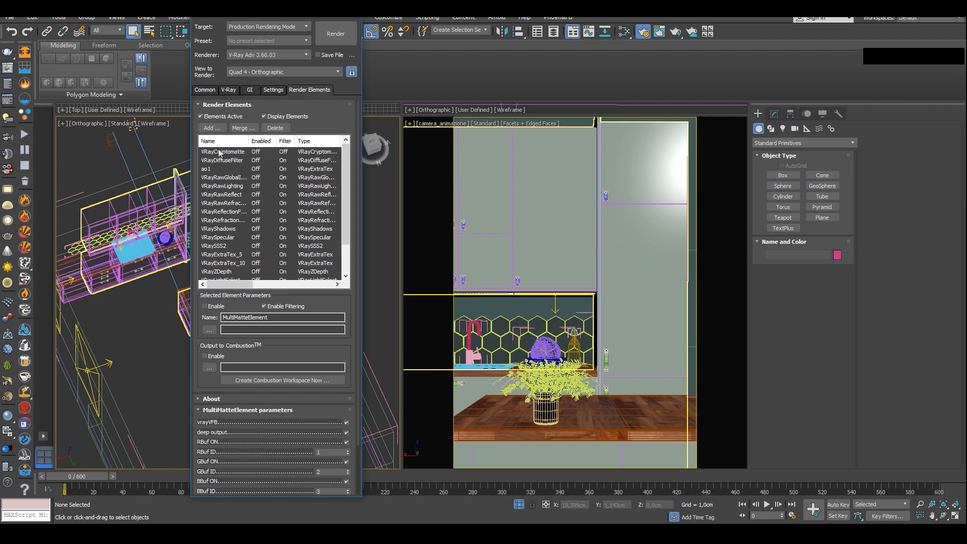
pyautogui.click(224, 152)
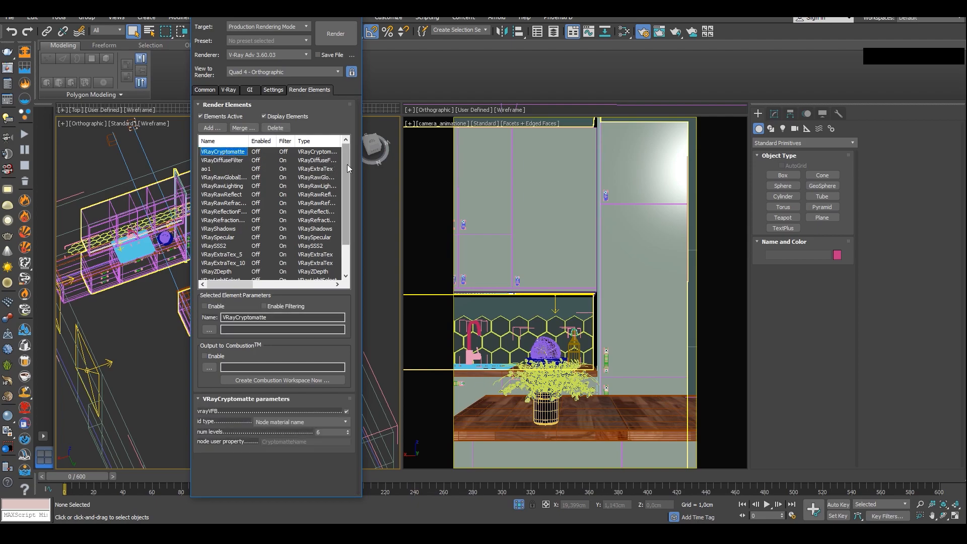
pyautogui.scroll(-3)
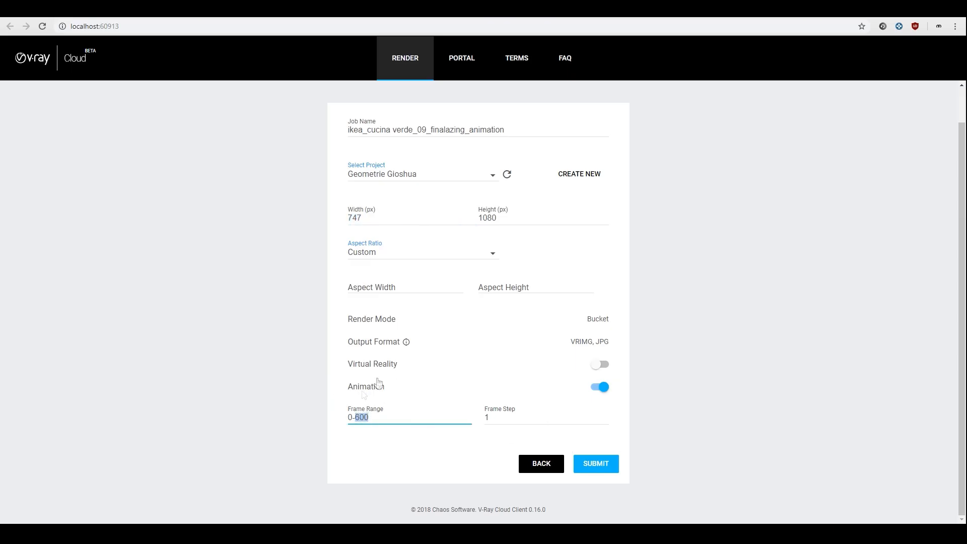
pyautogui.moveTo(421, 380)
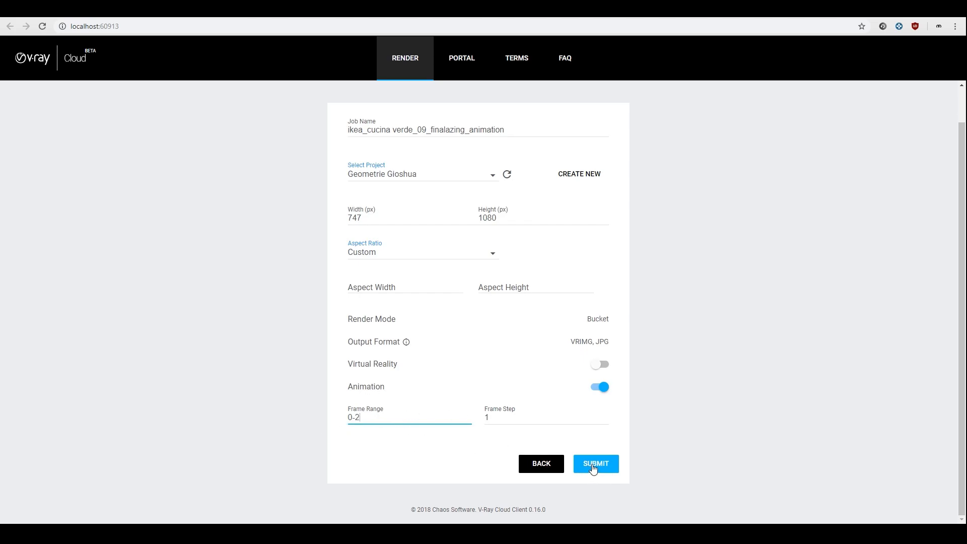
# Submit the job with frame range 0-2 and view it in the portal
pyautogui.click(594, 464)
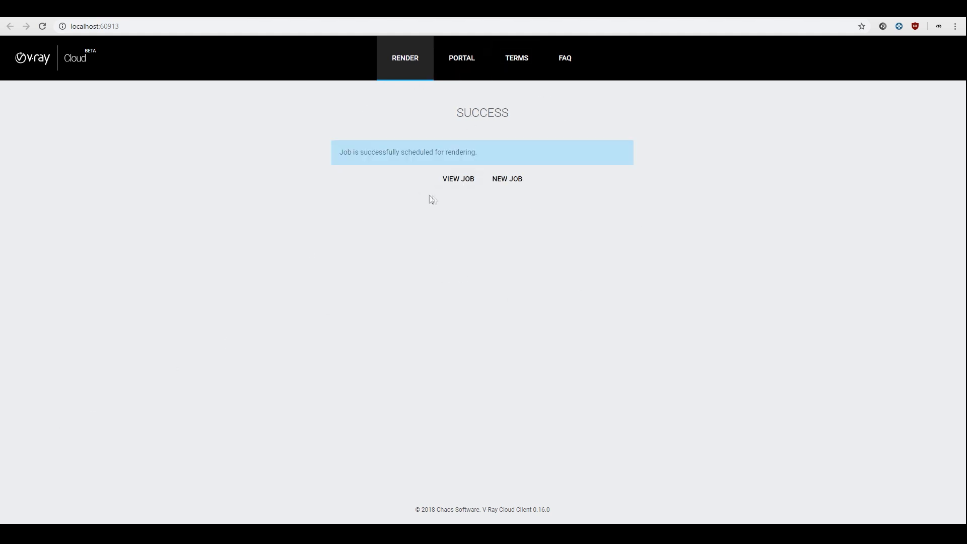
pyautogui.click(458, 179)
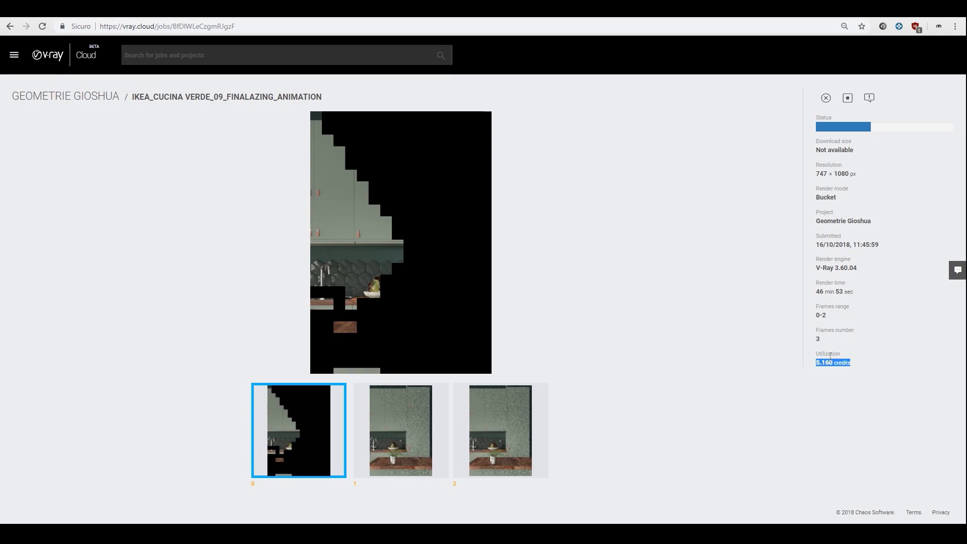
pyautogui.moveTo(359, 177)
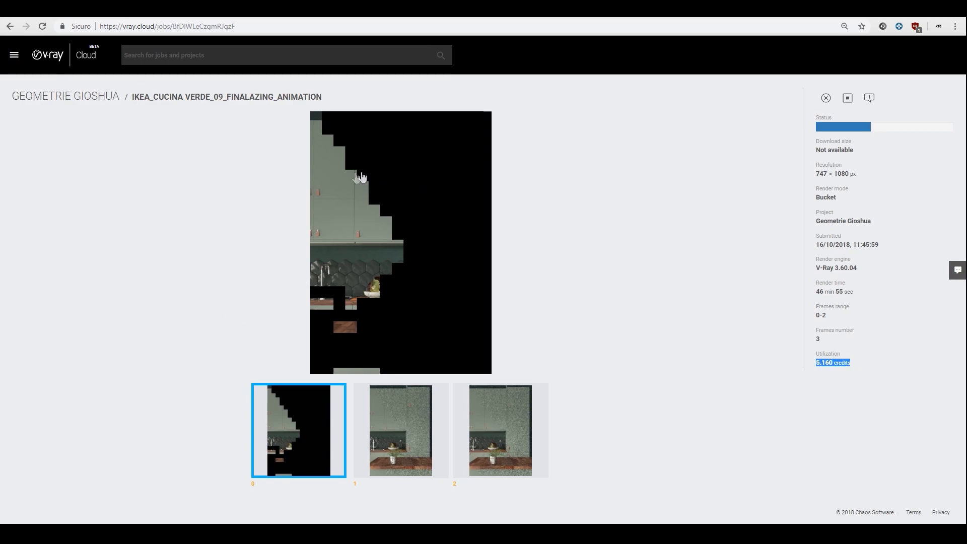
pyautogui.moveTo(327, 309)
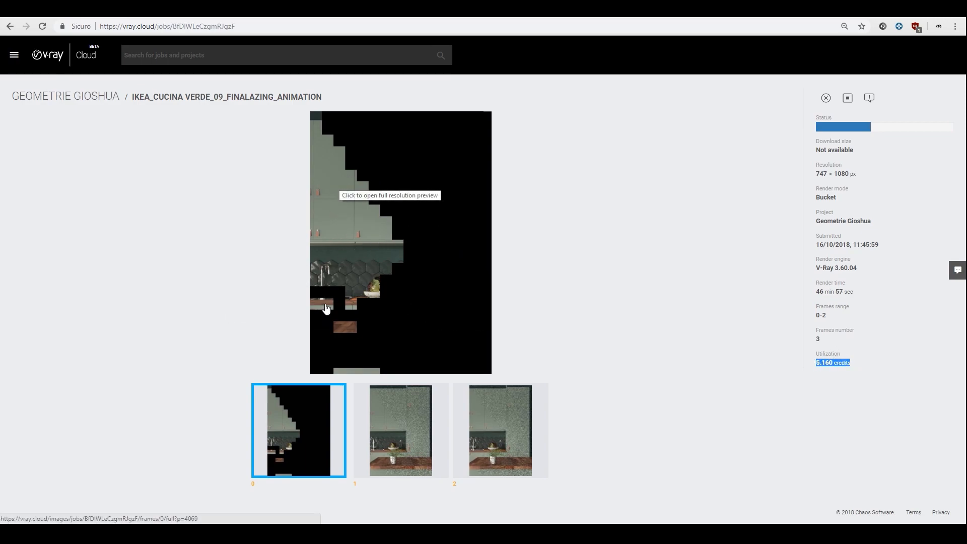
pyautogui.moveTo(856, 361)
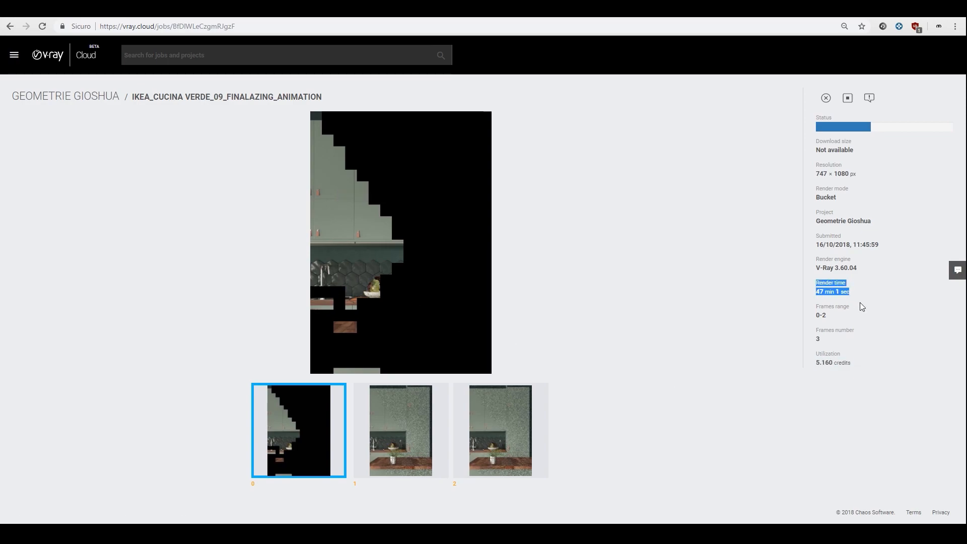
pyautogui.moveTo(397, 296)
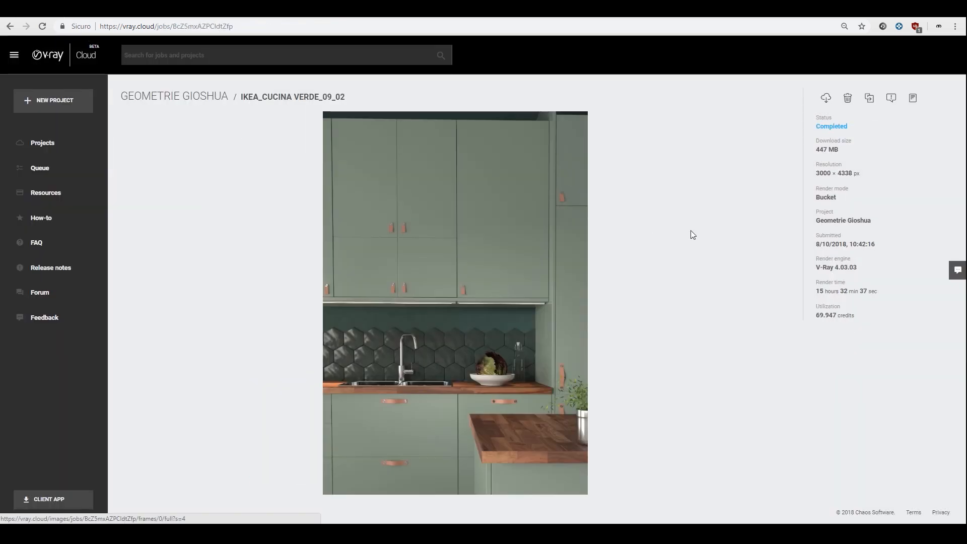
pyautogui.moveTo(461, 240)
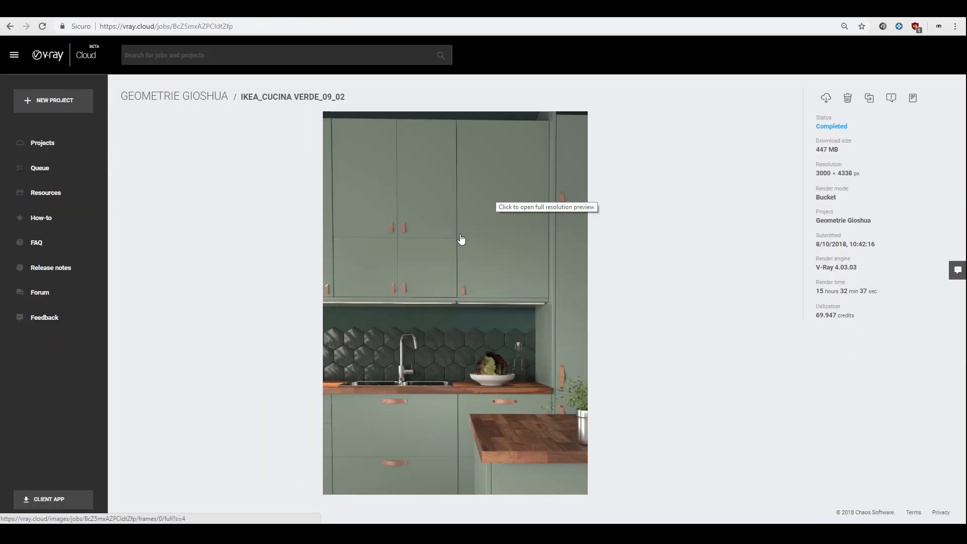
# View the full-resolution preview of the kitchen render and return to the job page
pyautogui.click(455, 240)
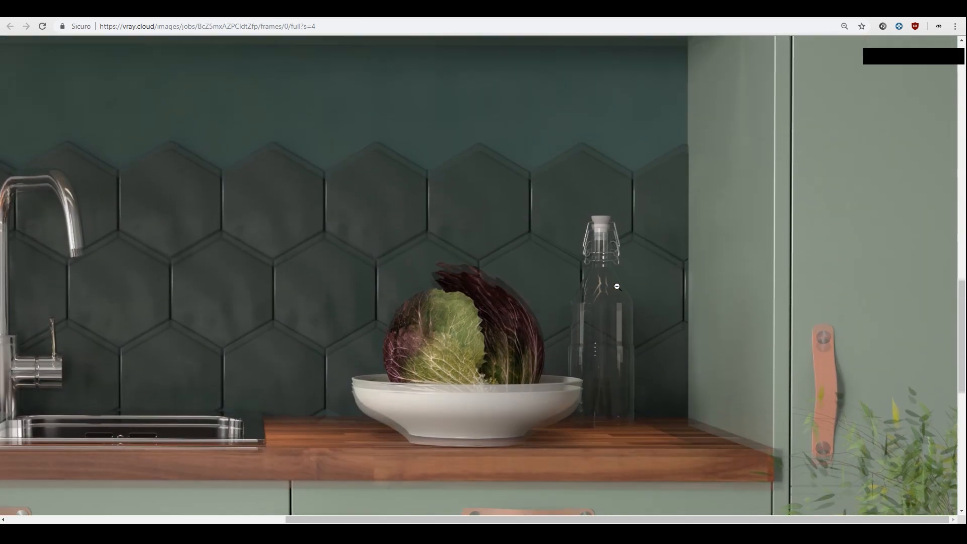
pyautogui.click(10, 26)
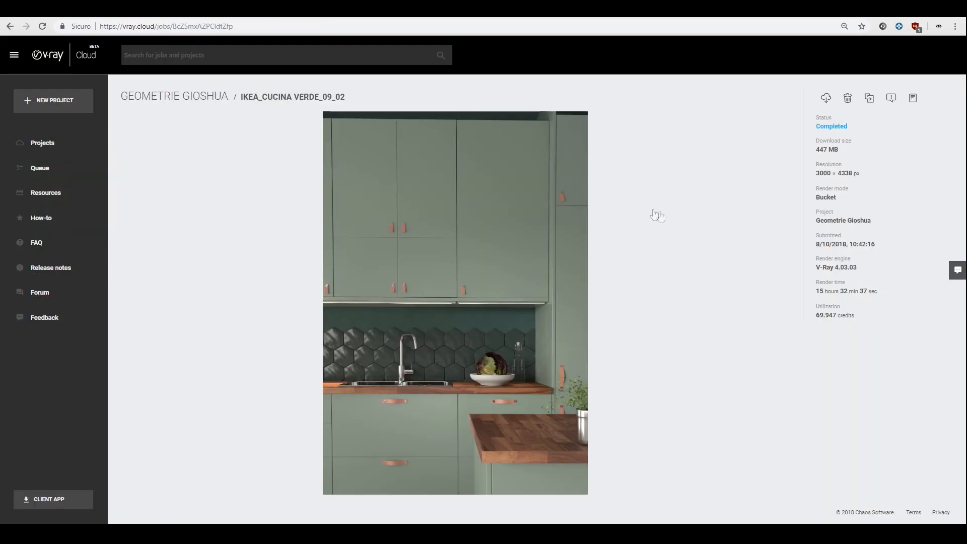
pyautogui.moveTo(826, 98)
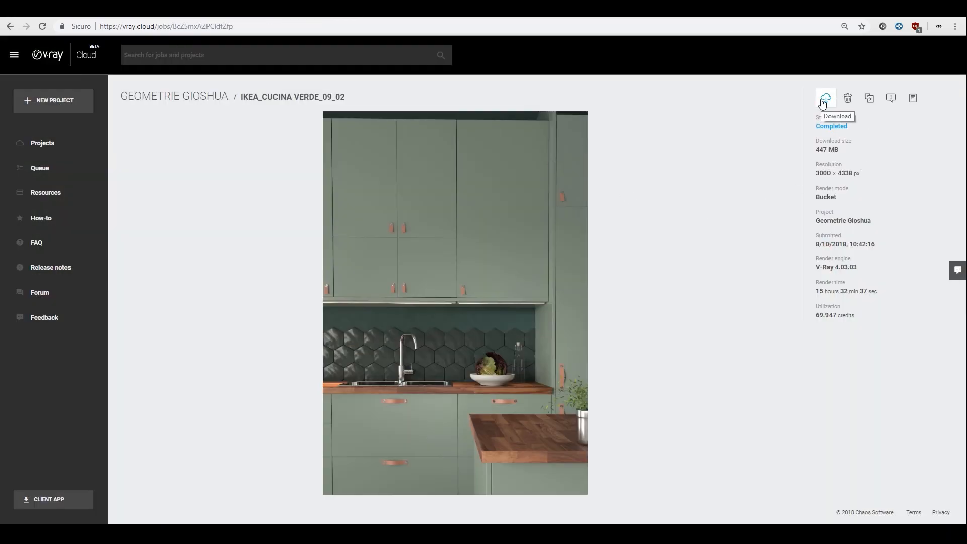
# Start the browser zip download, then bring back the faster command-line download options
pyautogui.click(825, 98)
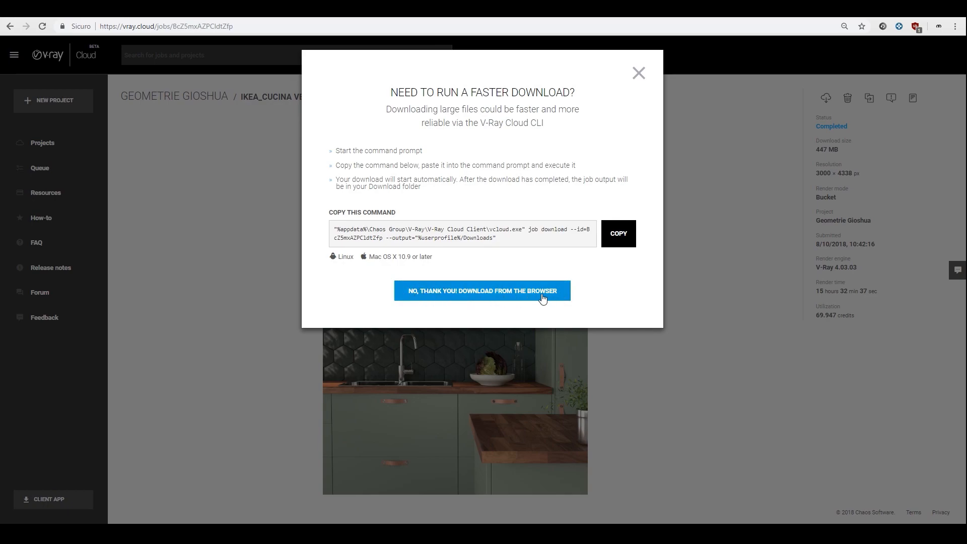
pyautogui.click(482, 291)
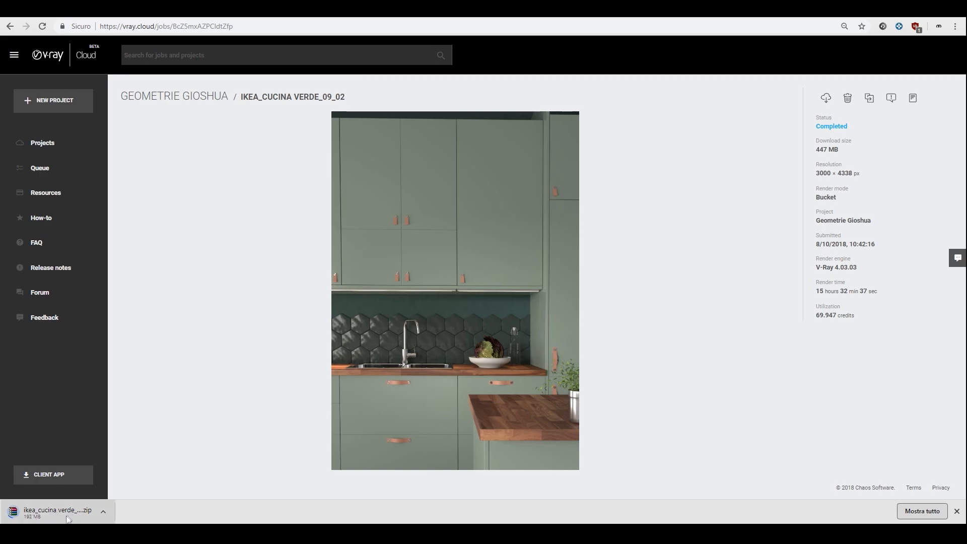
pyautogui.moveTo(450, 274)
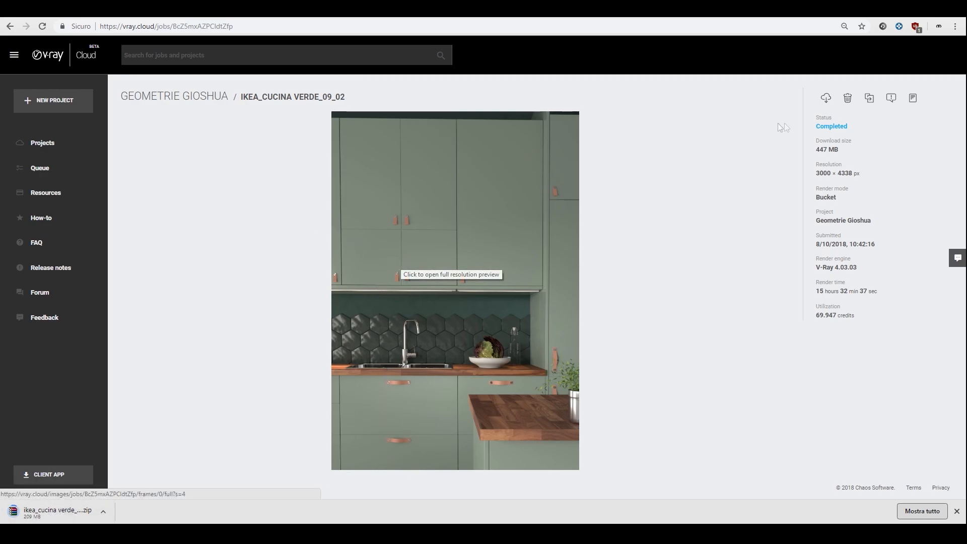
pyautogui.click(826, 98)
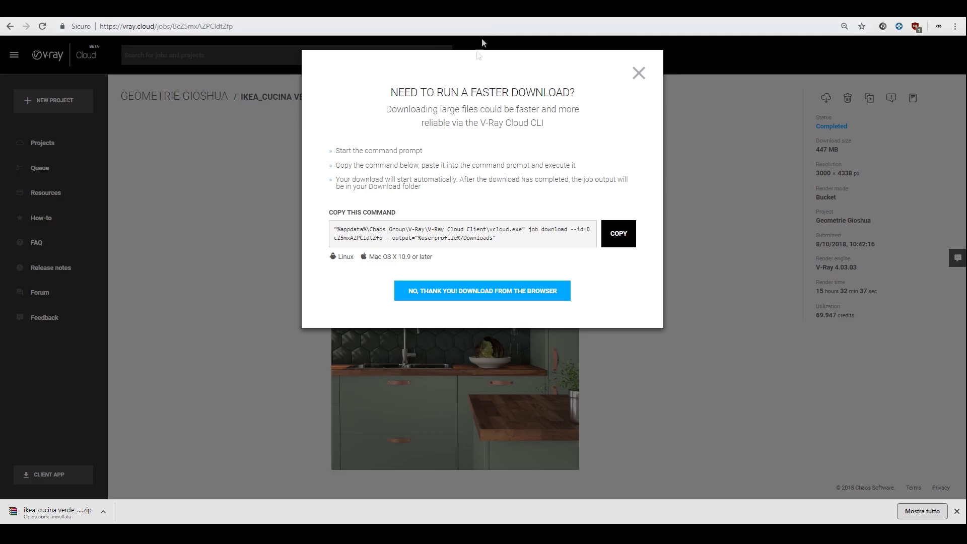
# Run the copied vcloud job download command in an administrator Command Prompt
pyautogui.click(617, 234)
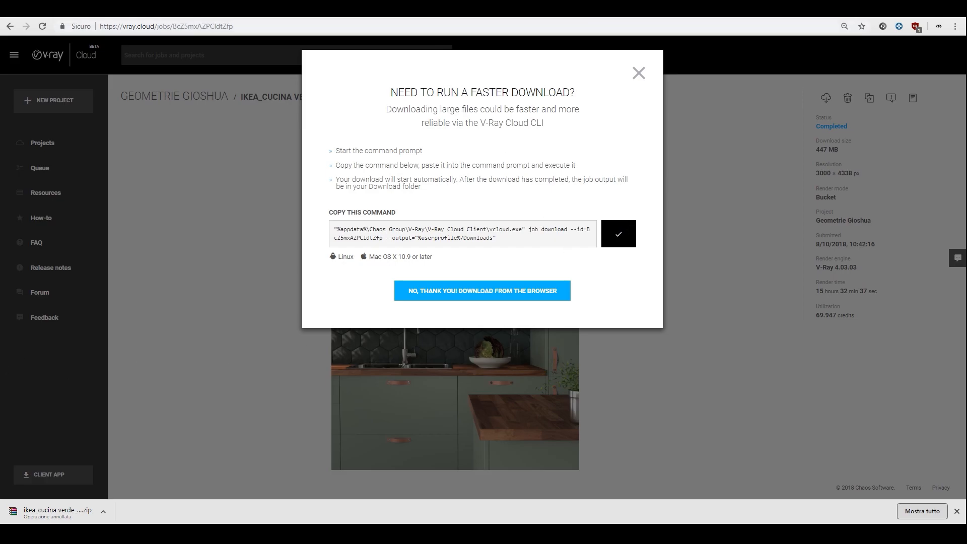
pyautogui.click(9, 516)
pyautogui.write('com')
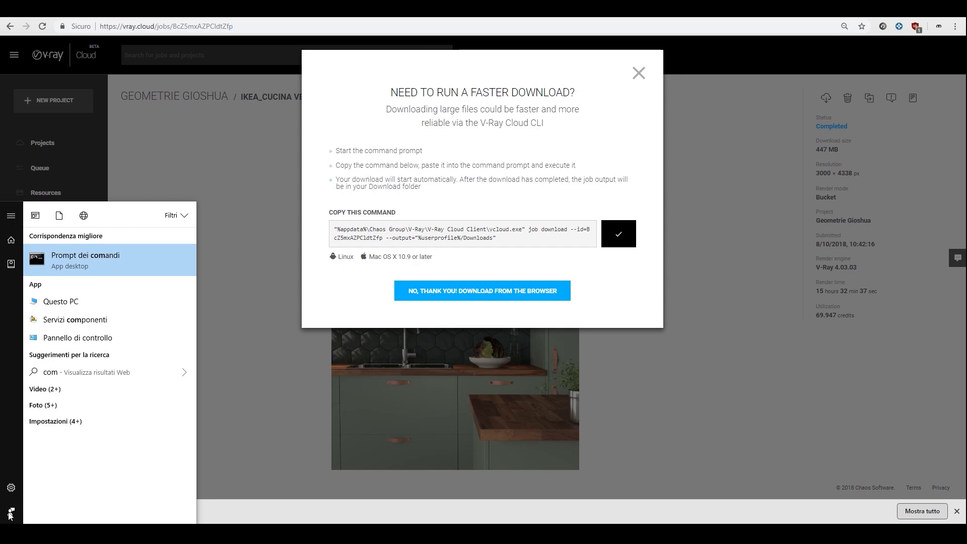
pyautogui.rightClick(84, 255)
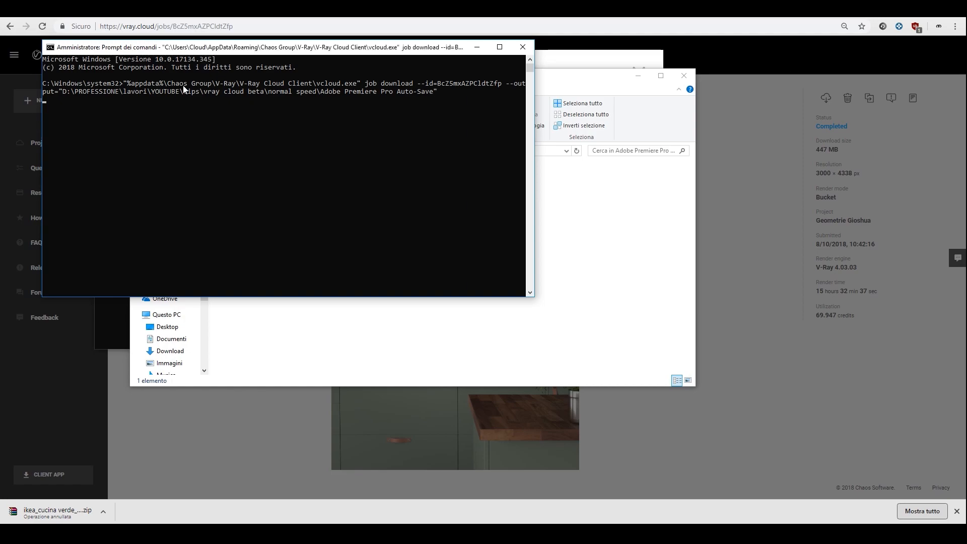
pyautogui.press('enter')
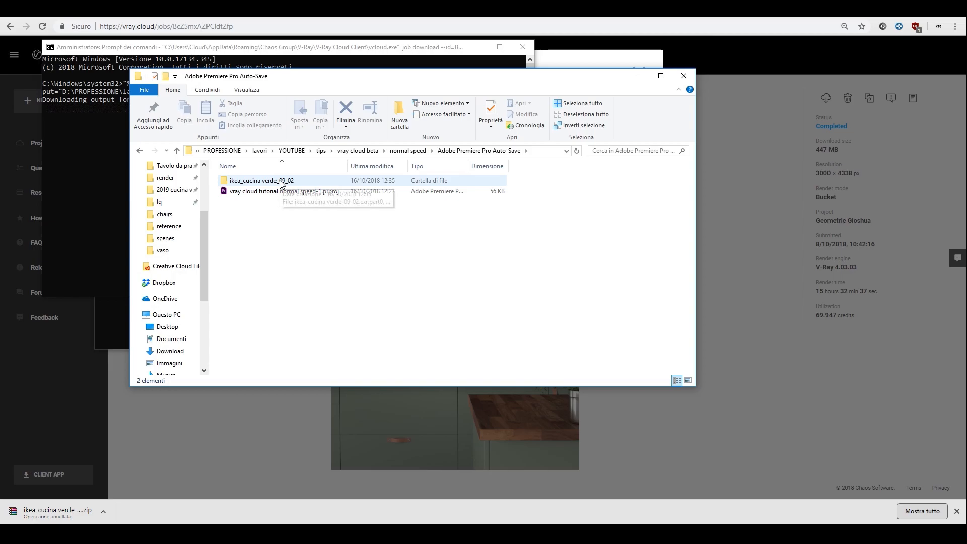
# Inspect the downloaded ikea_cucina verde_09_02 JPG render and the EXR's size in the output folder
pyautogui.doubleClick(262, 181)
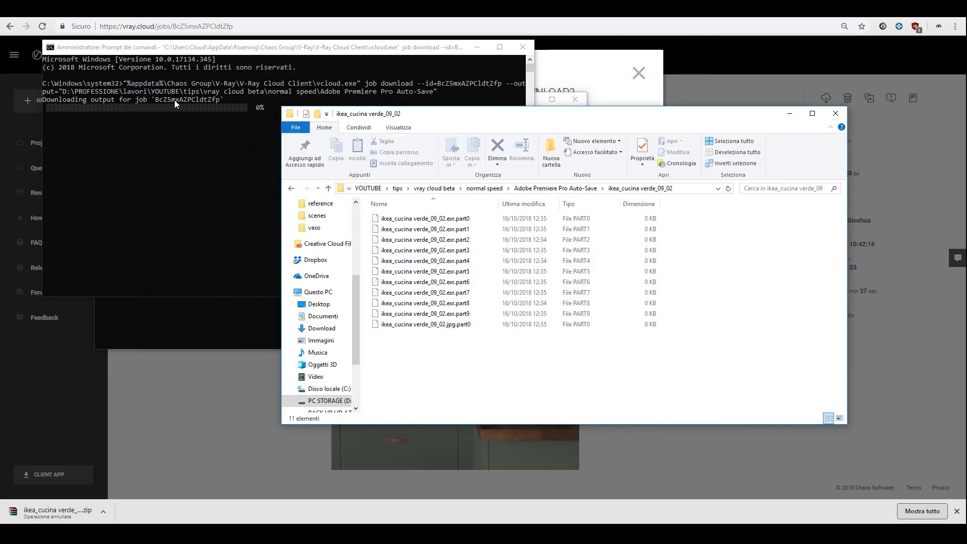
pyautogui.moveTo(235, 131)
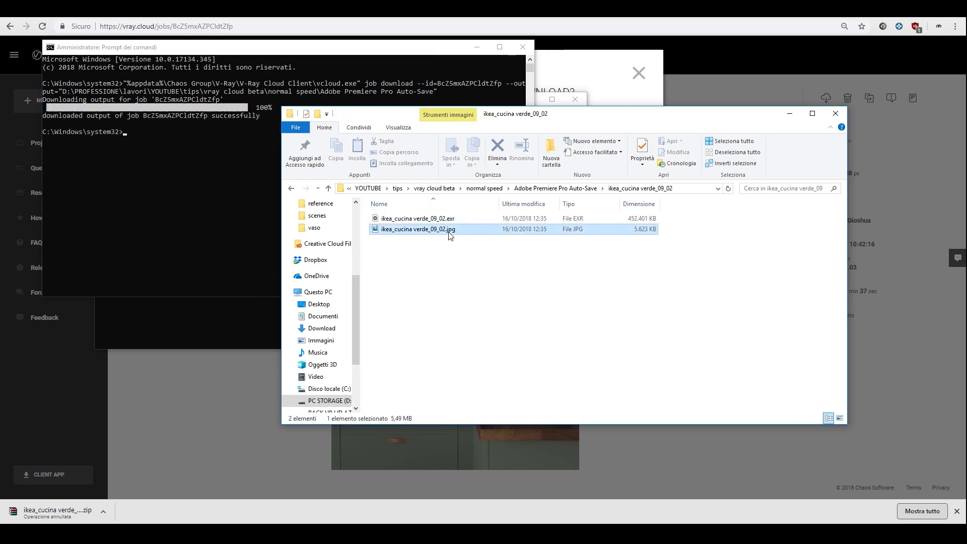
pyautogui.doubleClick(419, 228)
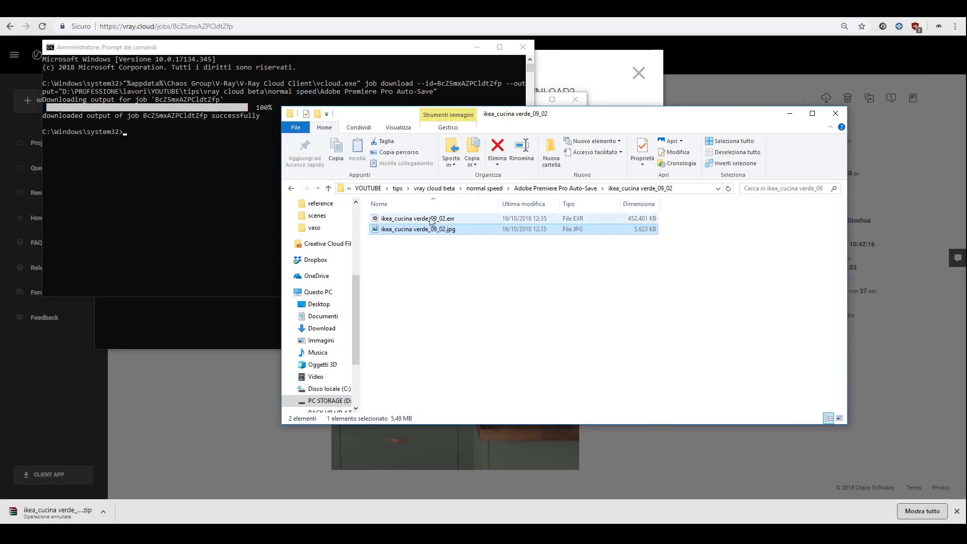
pyautogui.click(418, 219)
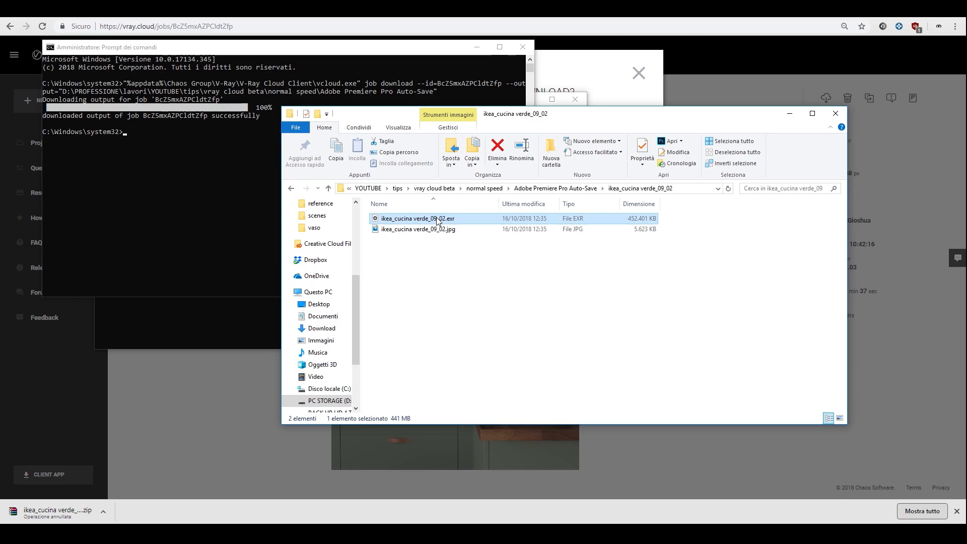
pyautogui.moveTo(438, 219)
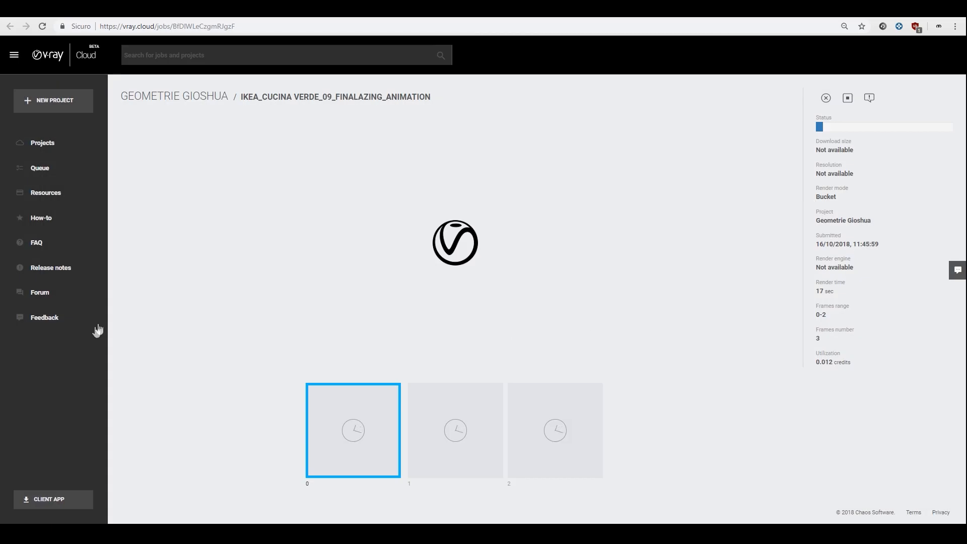
# Go to the Resources page and highlight the remaining credit balance of about 1038.9 credits
pyautogui.click(39, 168)
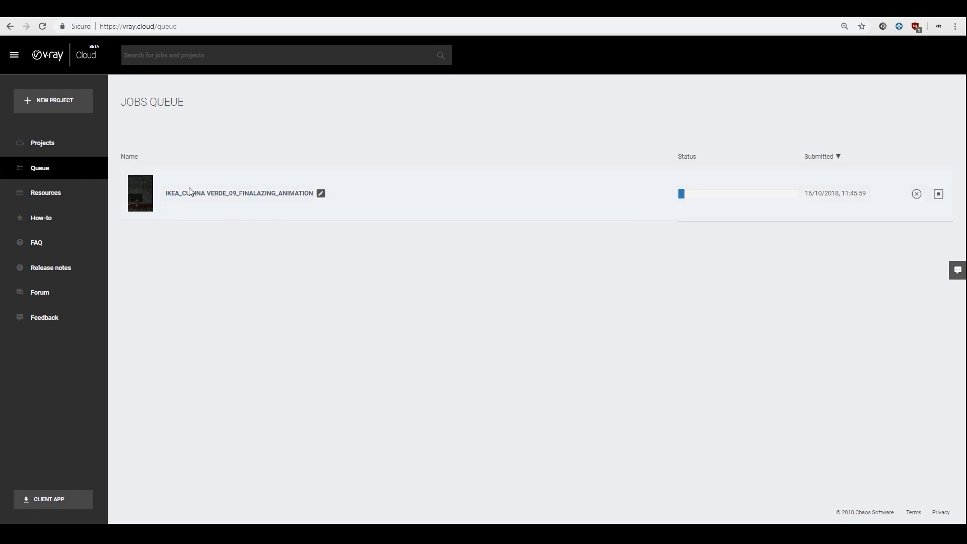
pyautogui.click(46, 193)
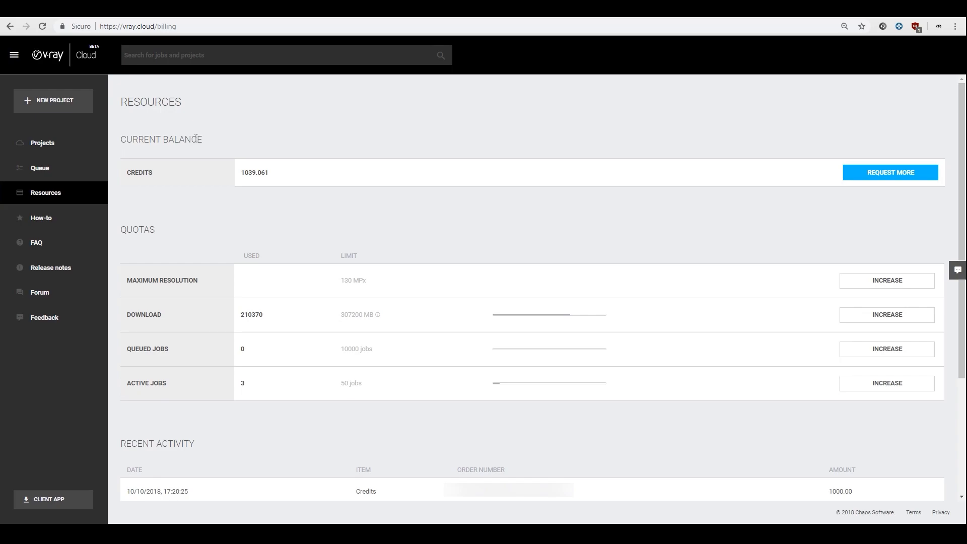
pyautogui.moveTo(220, 187)
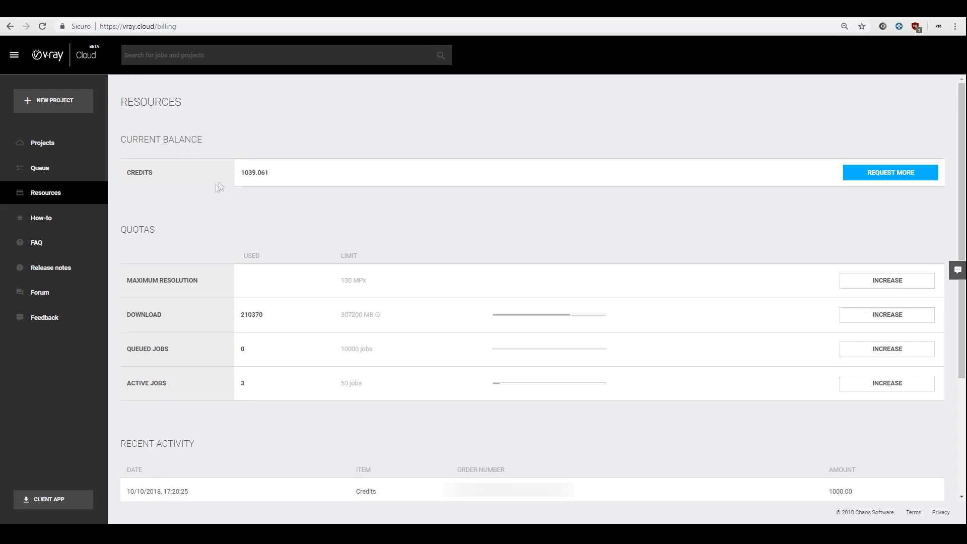
pyautogui.moveTo(39, 168)
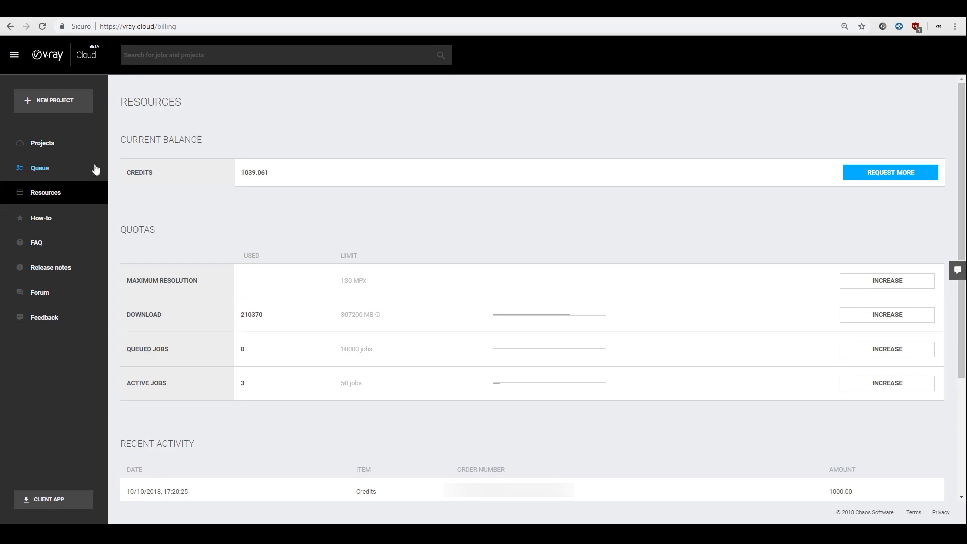
pyautogui.moveTo(244, 186)
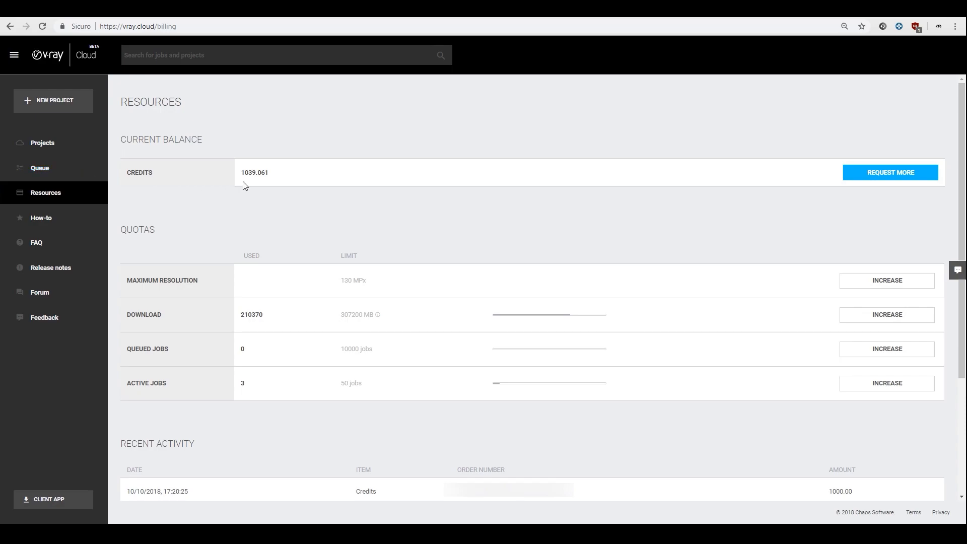
pyautogui.moveTo(252, 184)
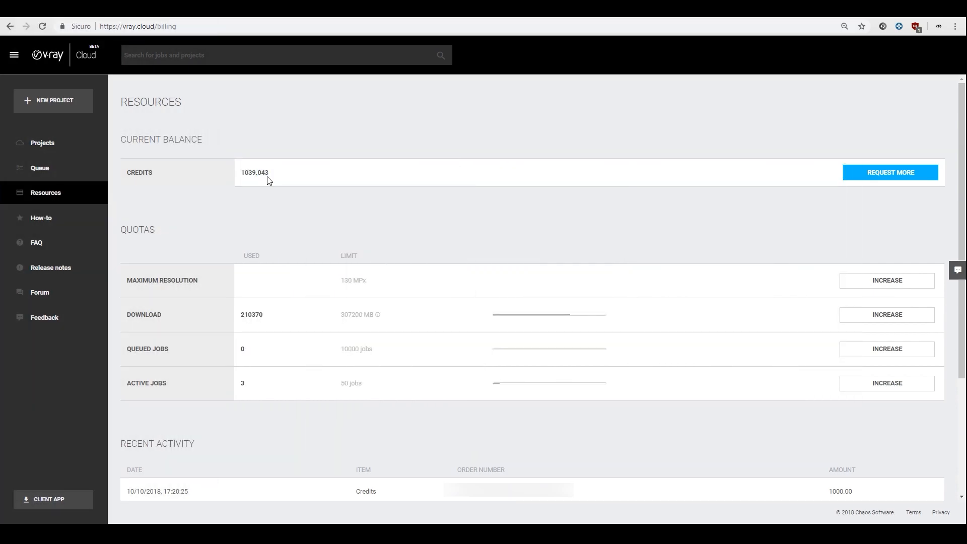
pyautogui.doubleClick(262, 173)
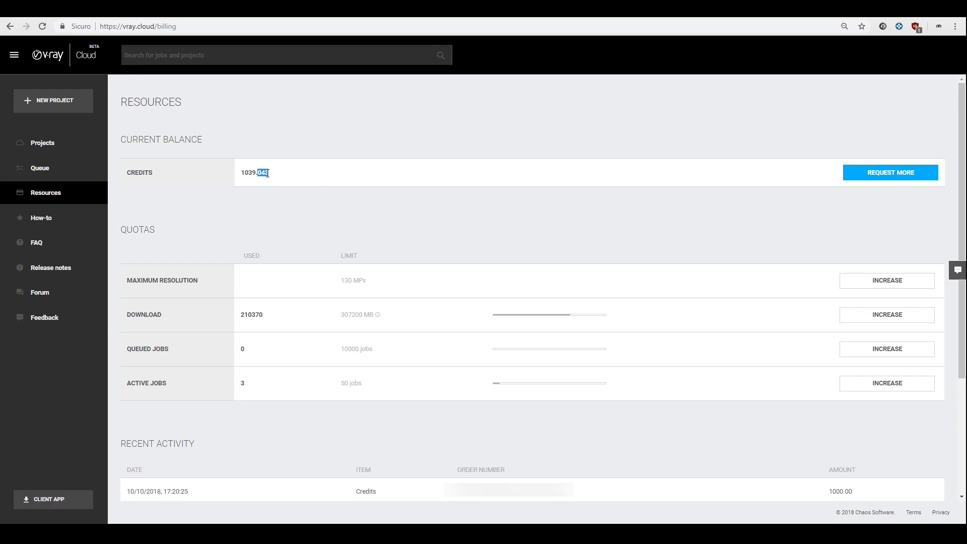
pyautogui.tripleClick(251, 172)
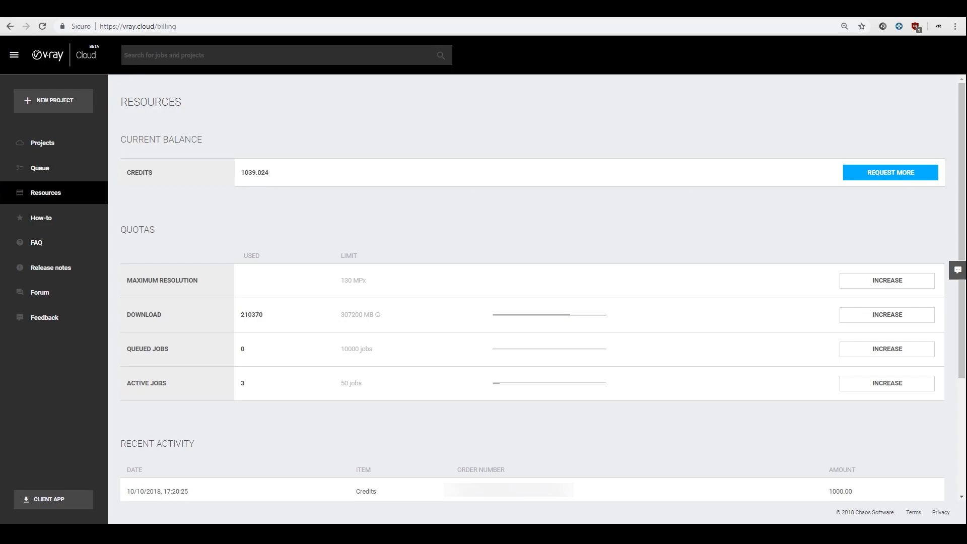
# Review the Quotas table: maximum resolution, 210370 of 307200 MB downloaded, and 3 of 50 active jobs
pyautogui.scroll(-3)
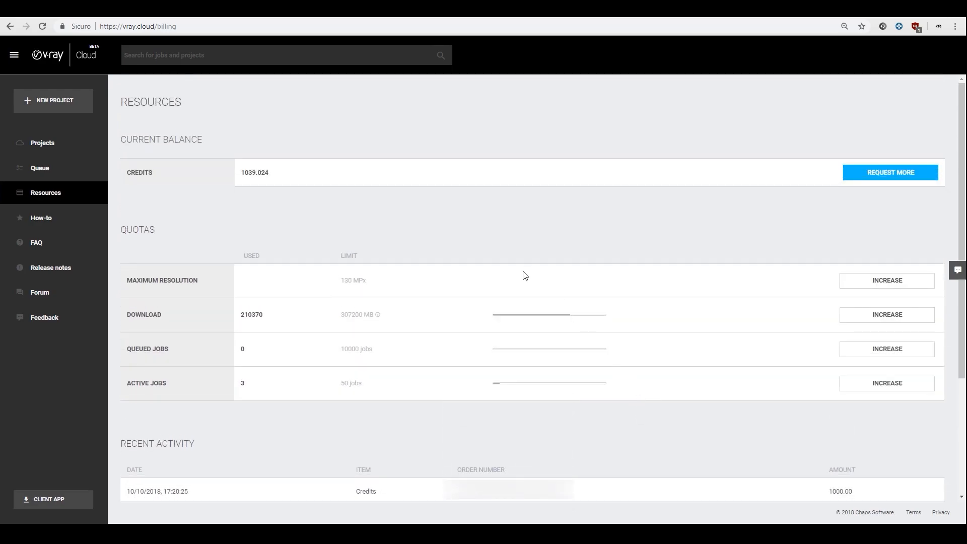
pyautogui.doubleClick(161, 280)
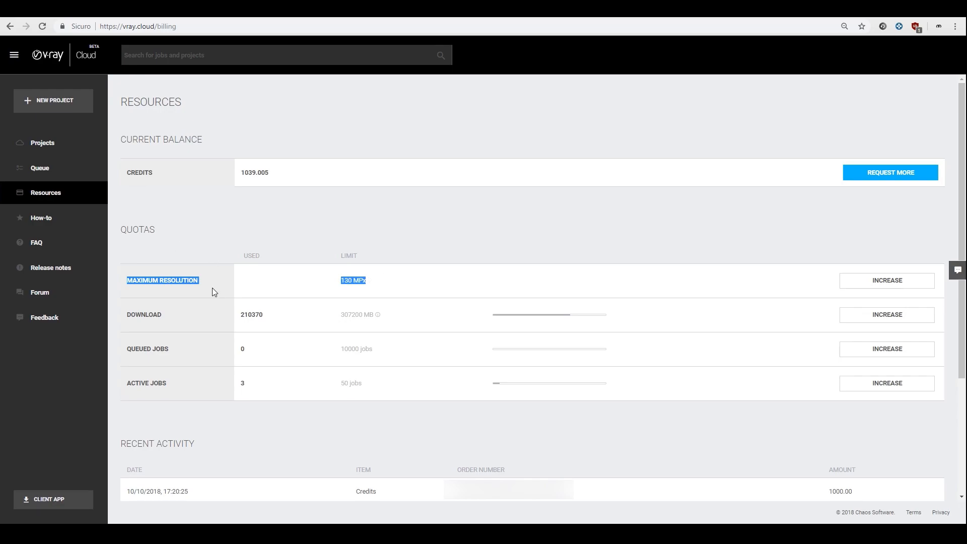
pyautogui.moveTo(507, 287)
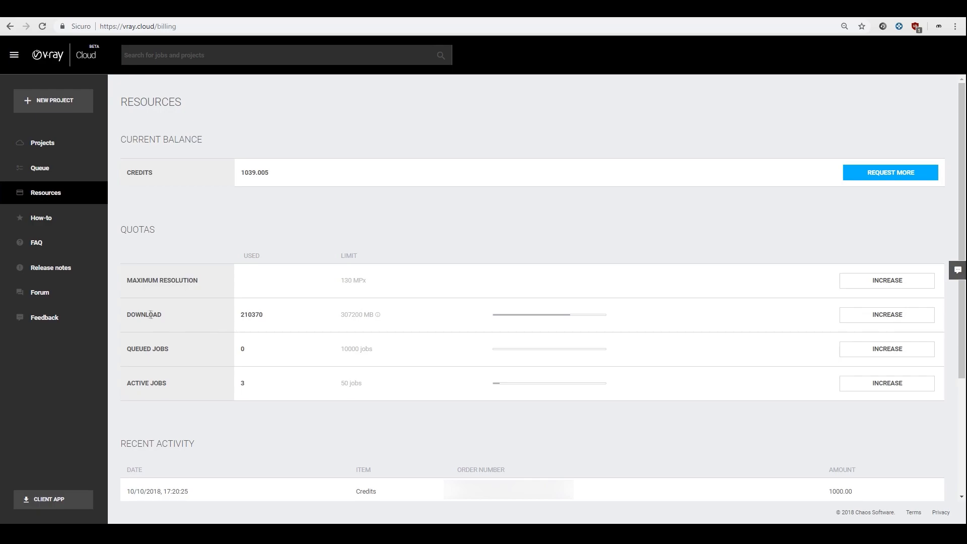
pyautogui.moveTo(314, 320)
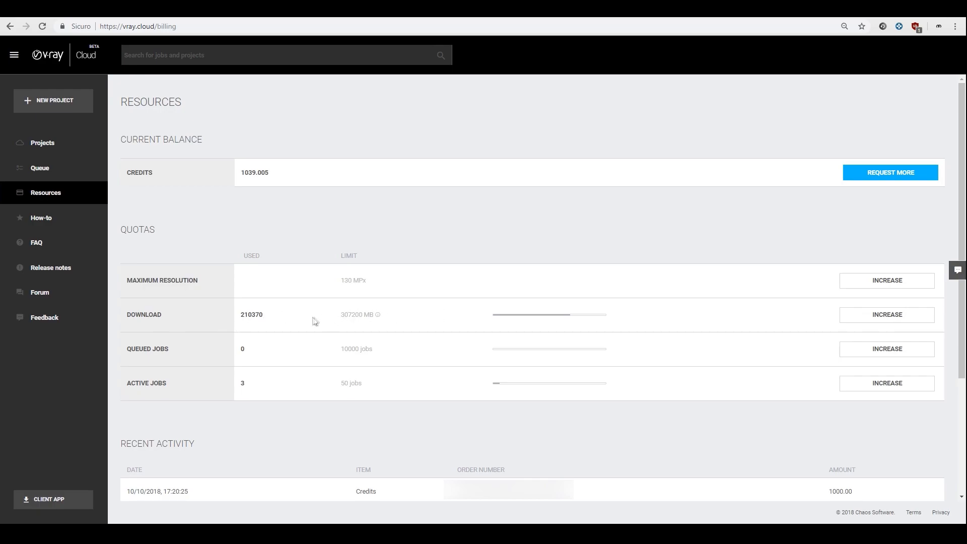
pyautogui.doubleClick(355, 314)
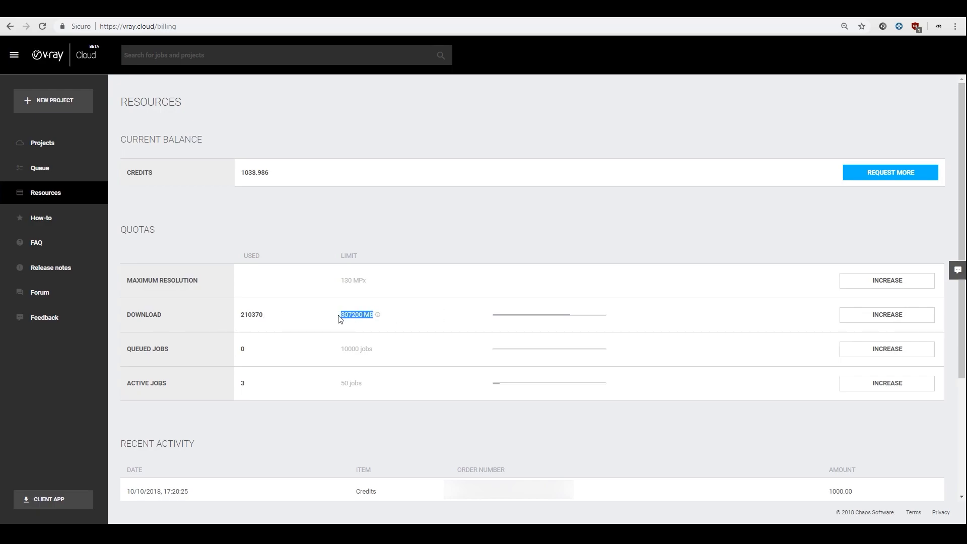
pyautogui.moveTo(883, 314)
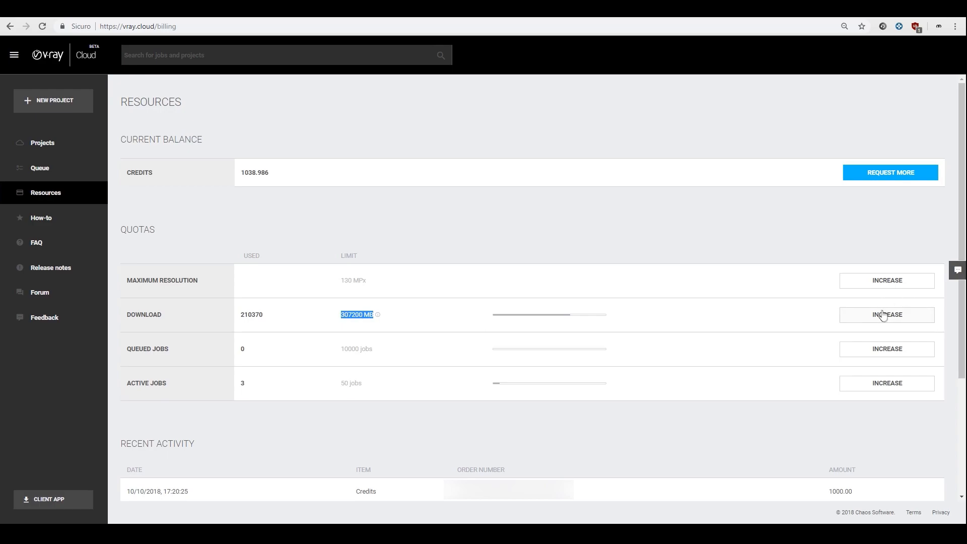
pyautogui.moveTo(386, 310)
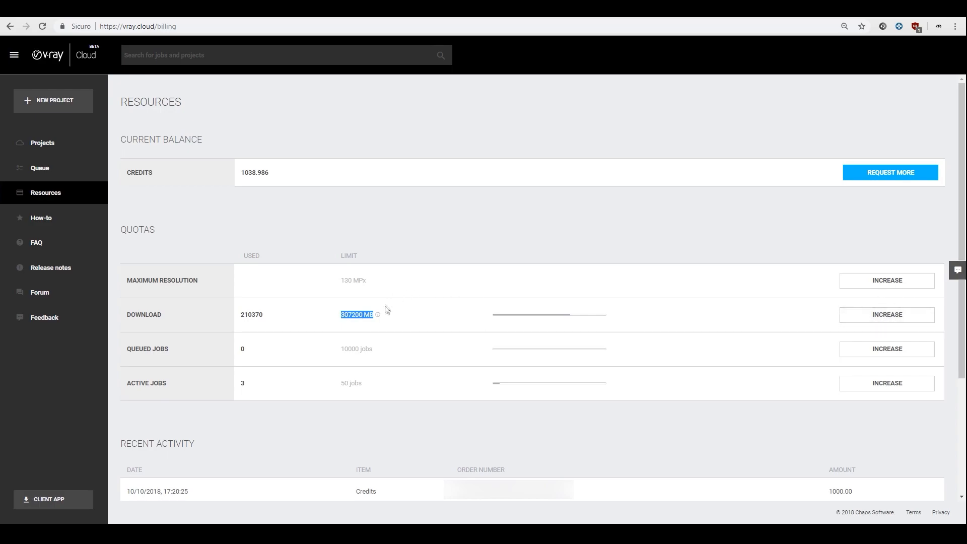
pyautogui.moveTo(378, 314)
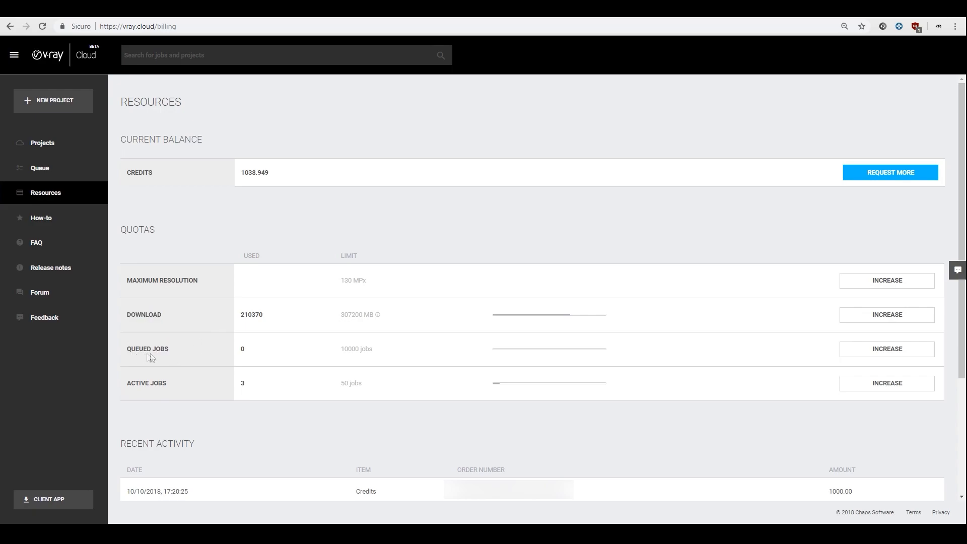
pyautogui.moveTo(179, 387)
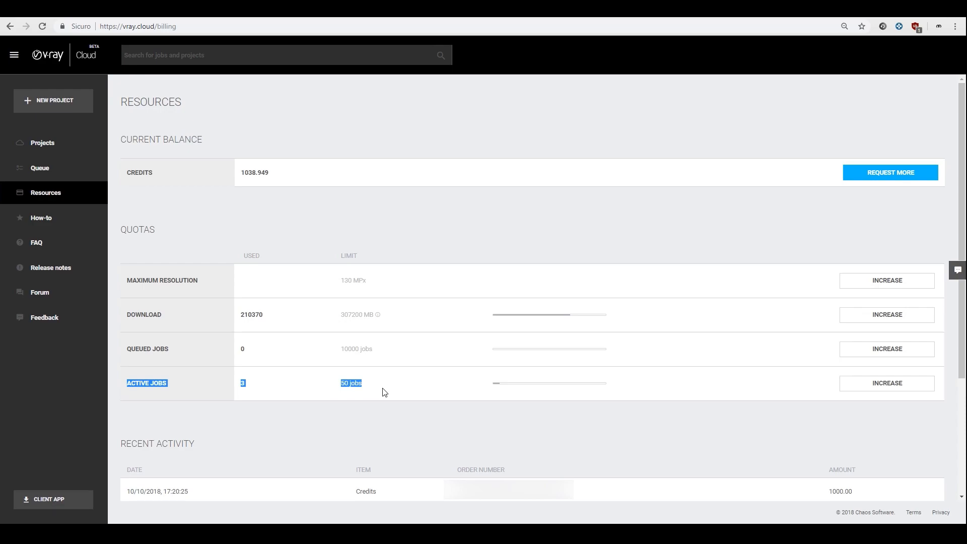
pyautogui.click(383, 392)
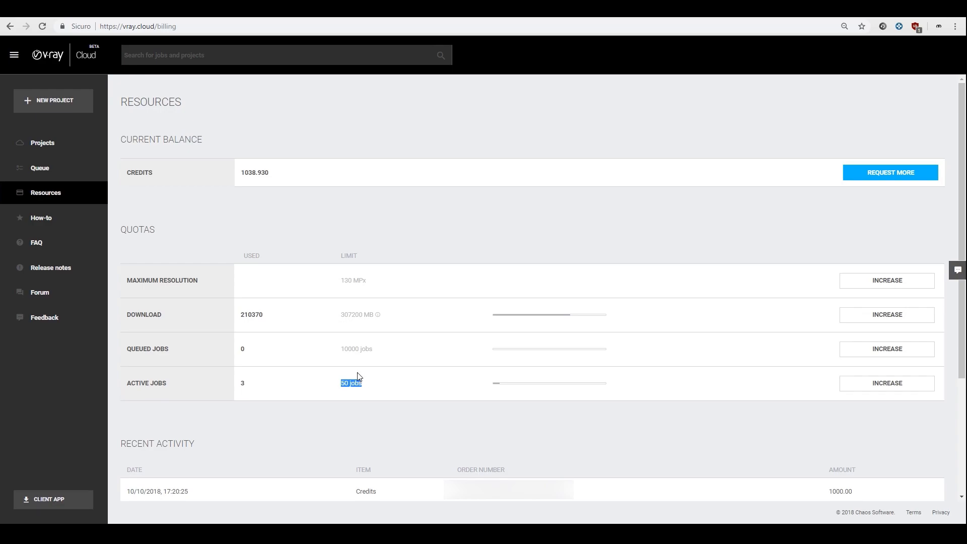
pyautogui.moveTo(354, 369)
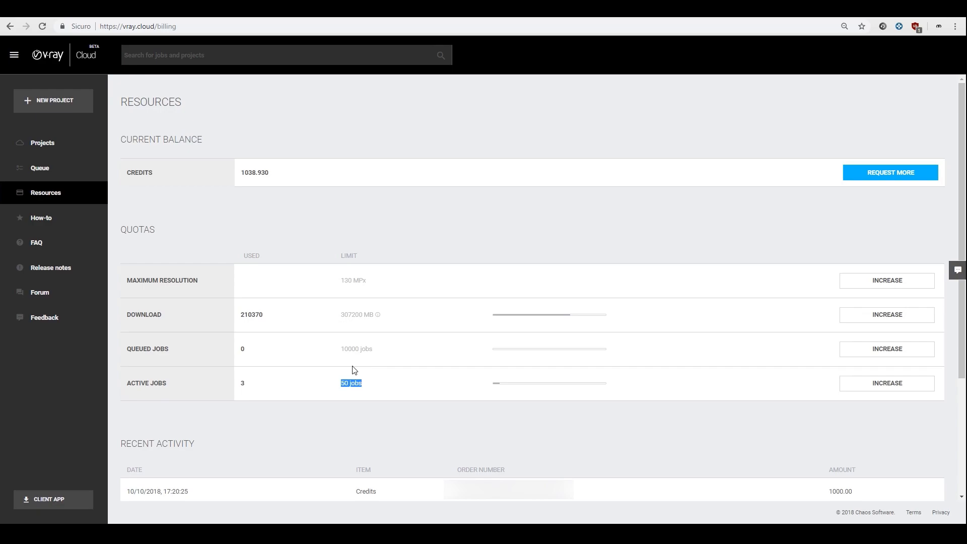
pyautogui.moveTo(99, 202)
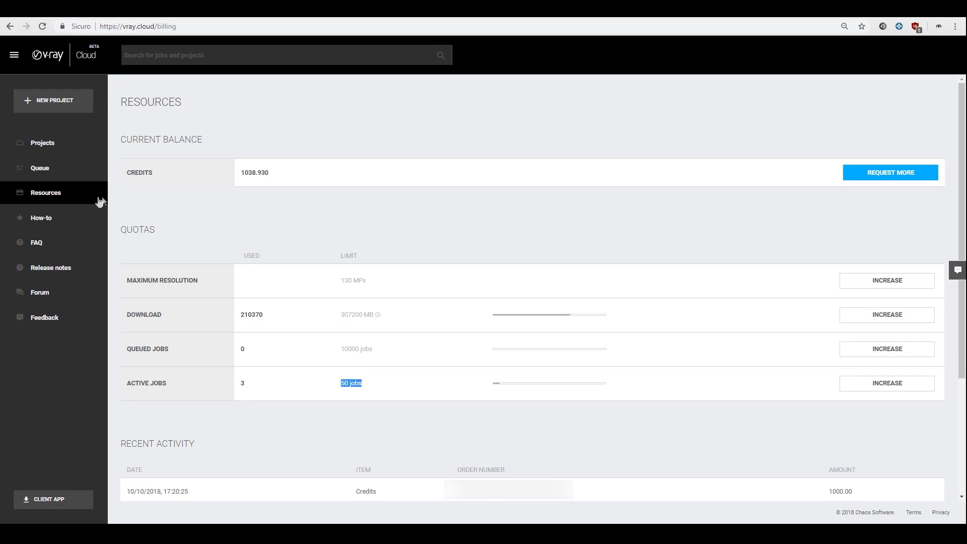
pyautogui.moveTo(43, 142)
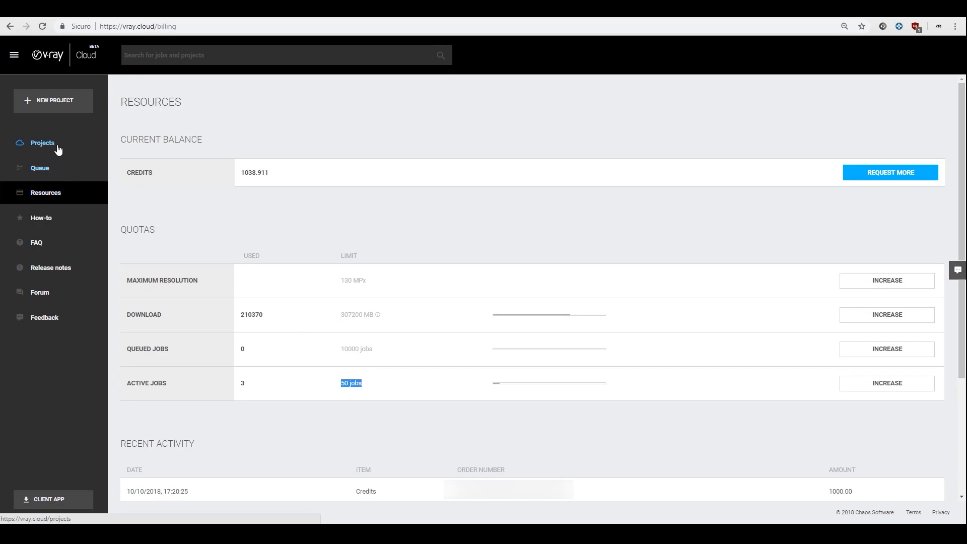
# From Projects, reopen the IKEA_CUCINA VERDE_09 kitchen animation job with its preview and frame thumbnails
pyautogui.click(43, 142)
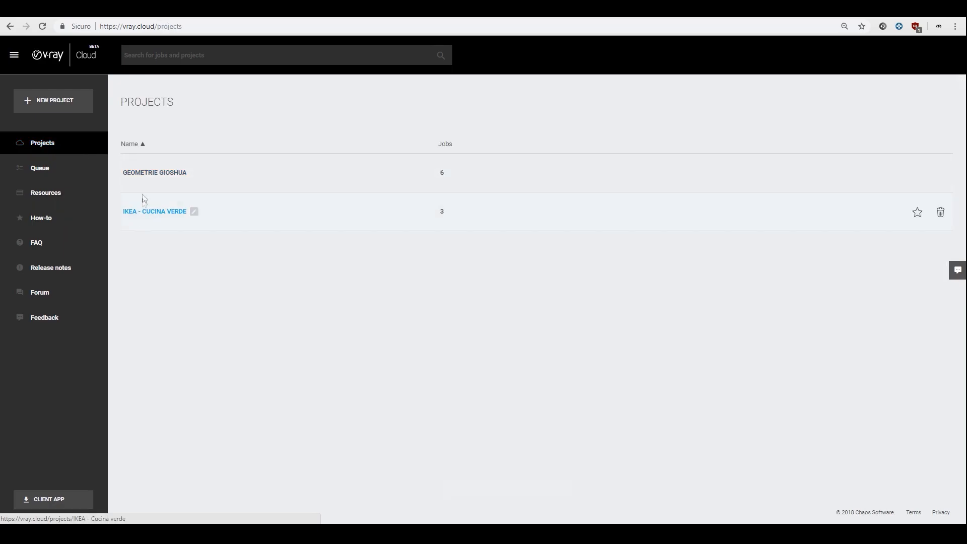
pyautogui.click(154, 172)
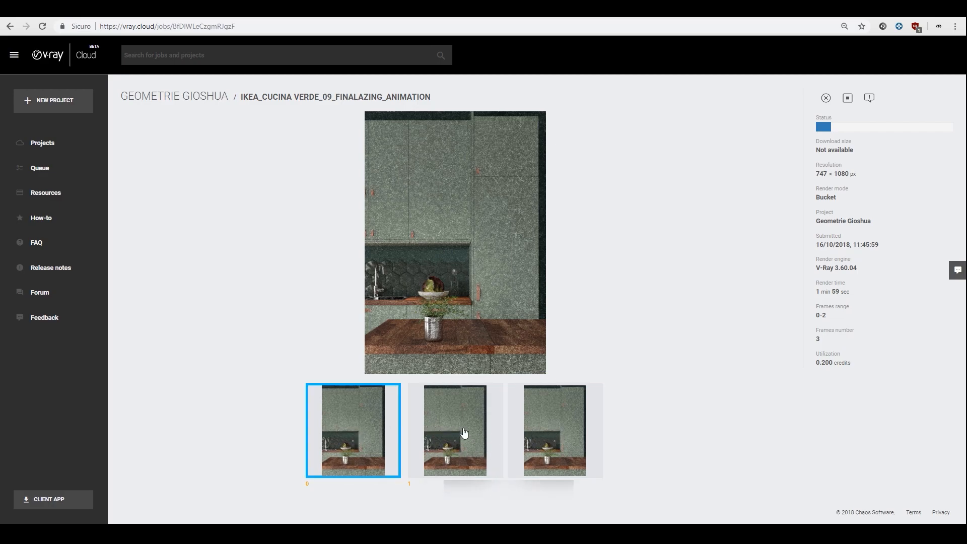
pyautogui.click(454, 431)
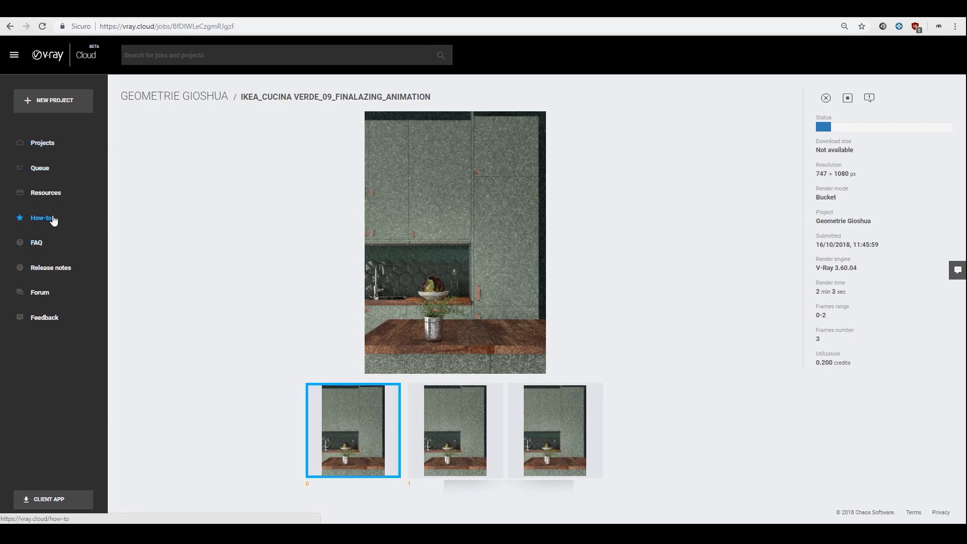
# Return to the Resources page showing 1038.855 credits and the download, queued and active job quotas
pyautogui.click(45, 193)
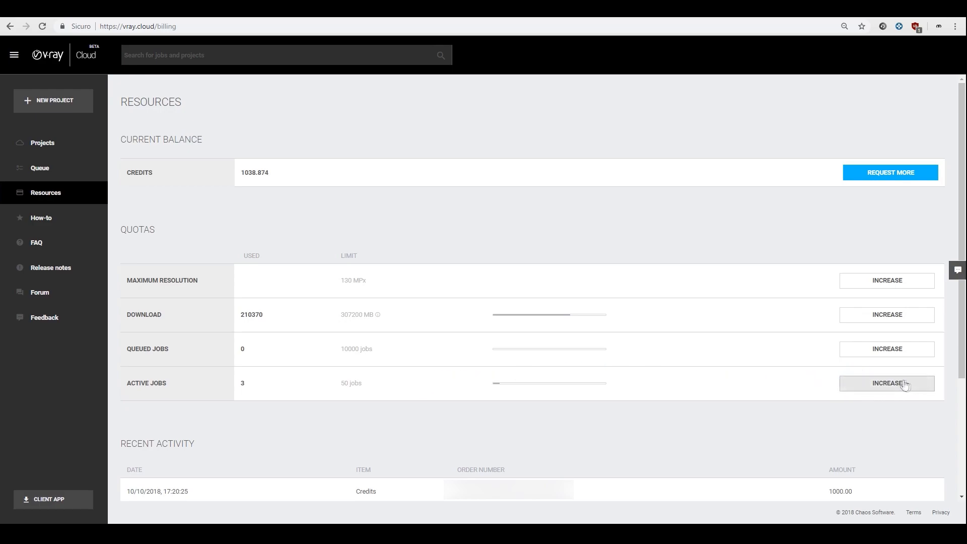
pyautogui.moveTo(889, 382)
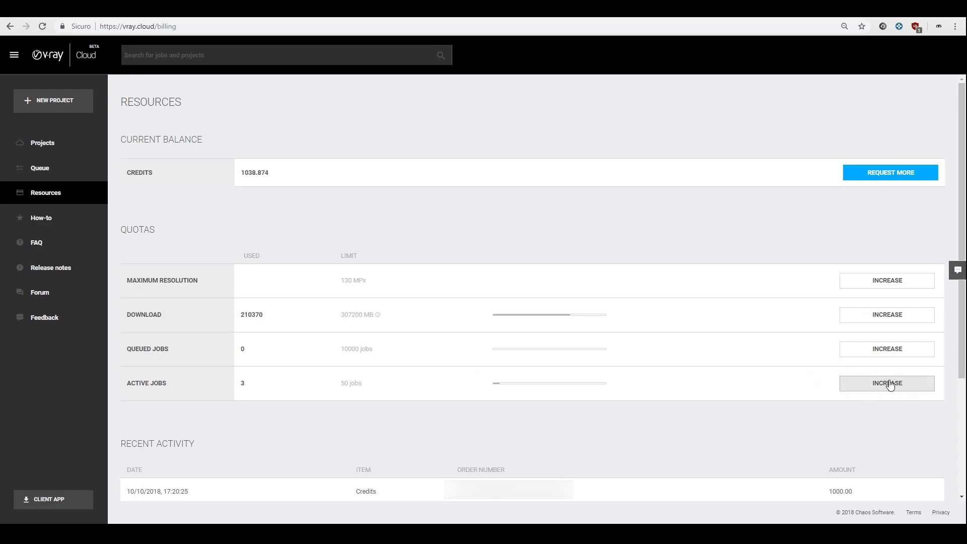
pyautogui.moveTo(887, 385)
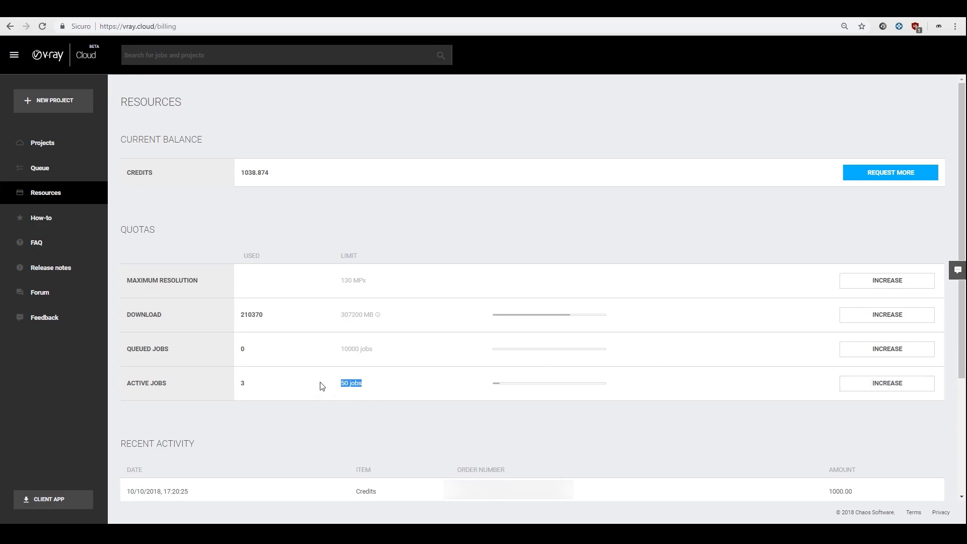
pyautogui.scroll(-3)
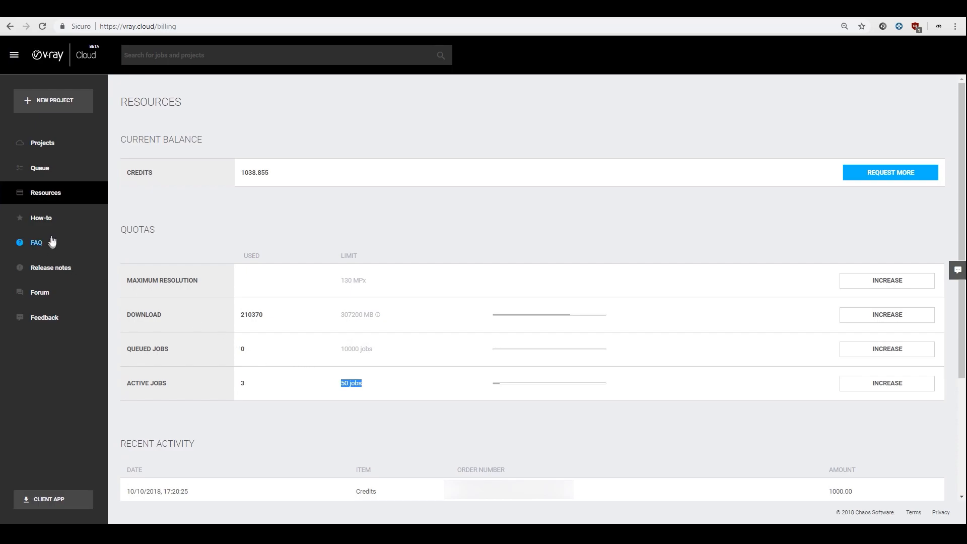
# View the How-to getting-started guide, then return to the Resources page
pyautogui.click(40, 217)
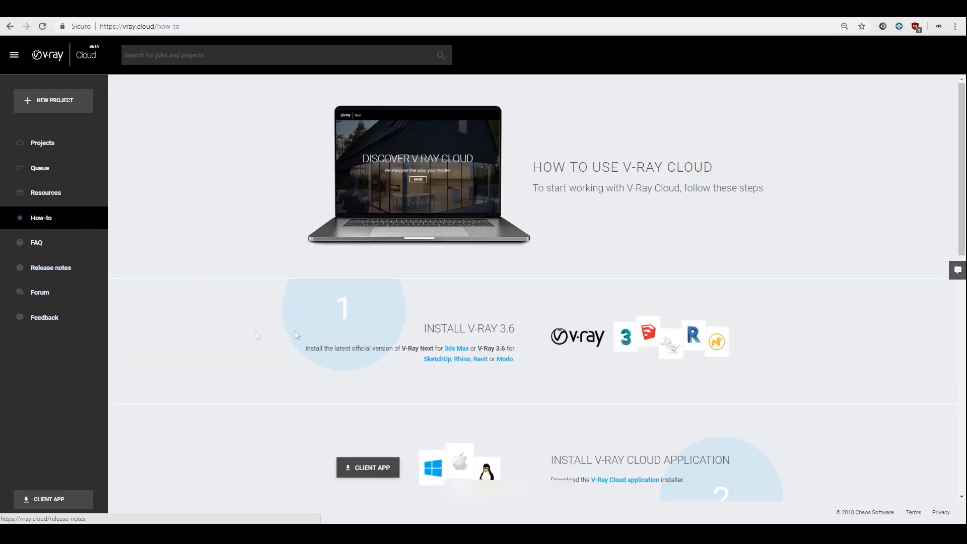
pyautogui.scroll(-3)
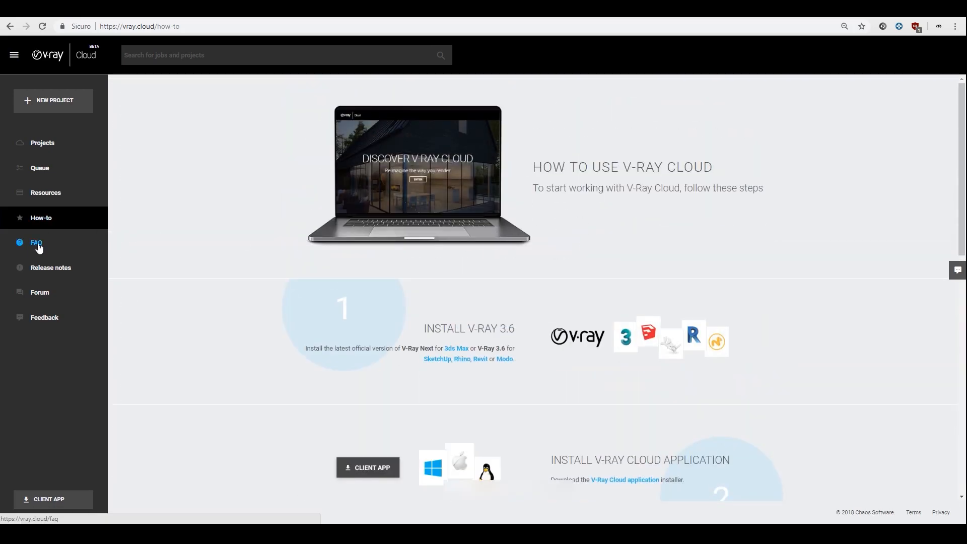
pyautogui.moveTo(39, 320)
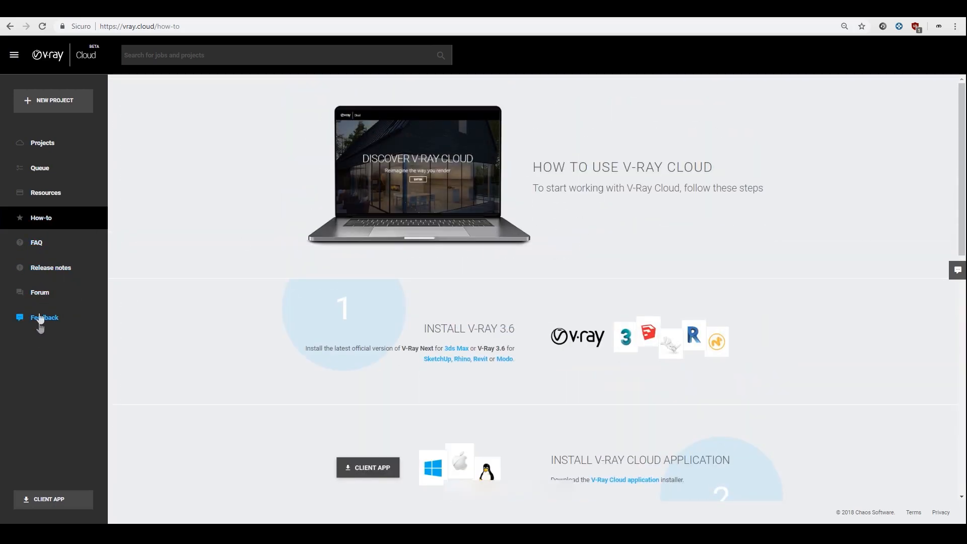
pyautogui.click(46, 192)
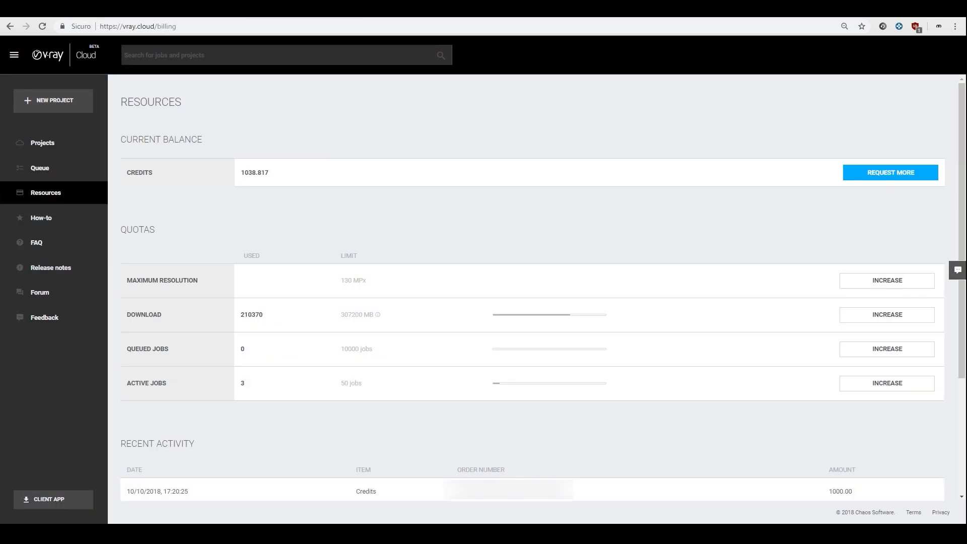
pyautogui.moveTo(285, 48)
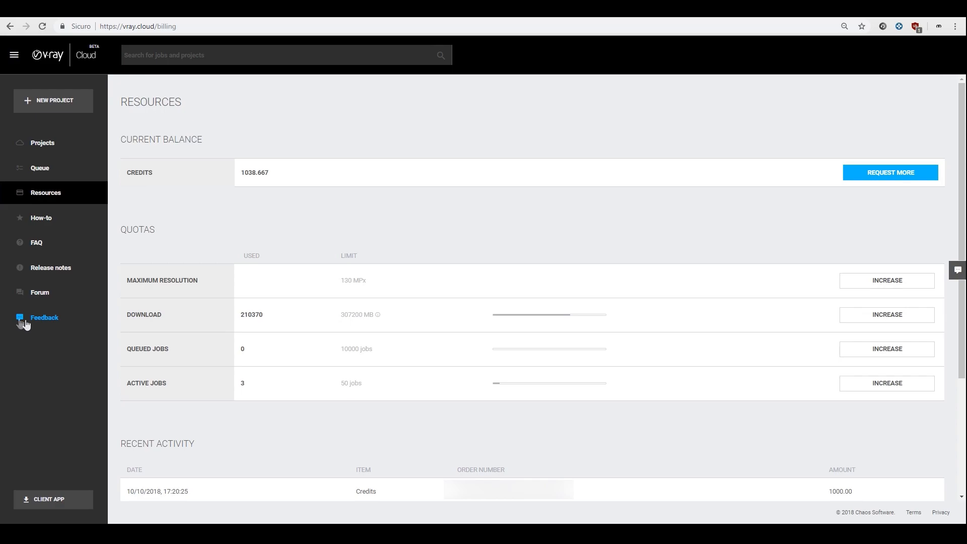
pyautogui.moveTo(59, 318)
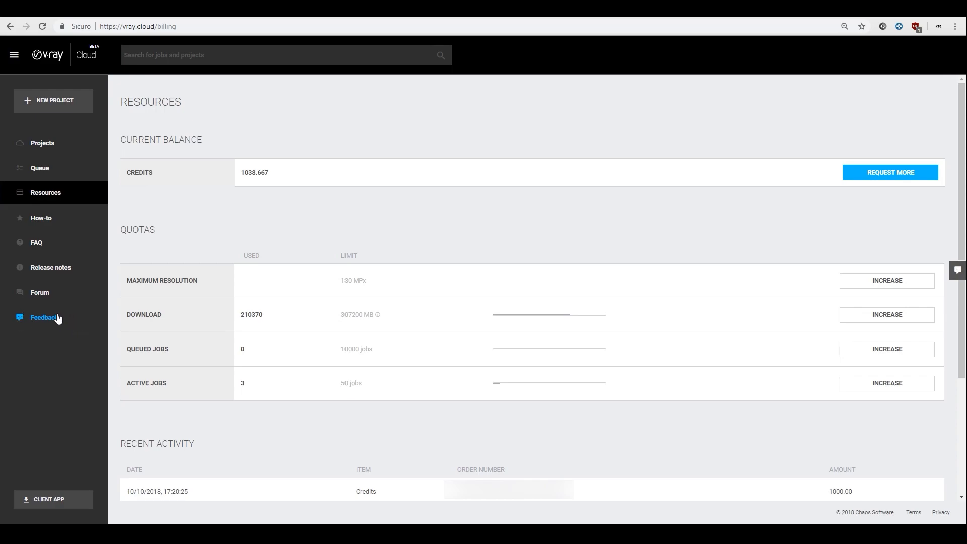
pyautogui.moveTo(57, 319)
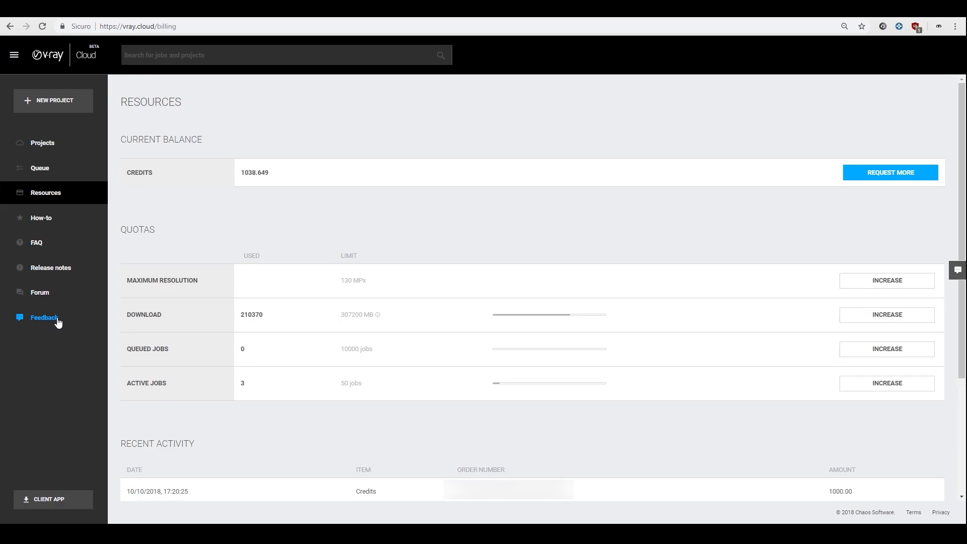
pyautogui.moveTo(50, 325)
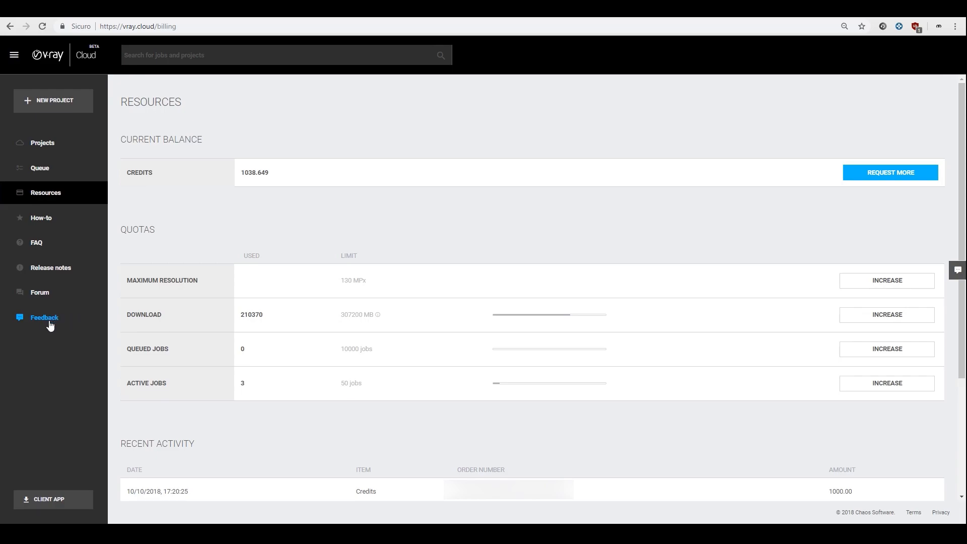
pyautogui.moveTo(50, 350)
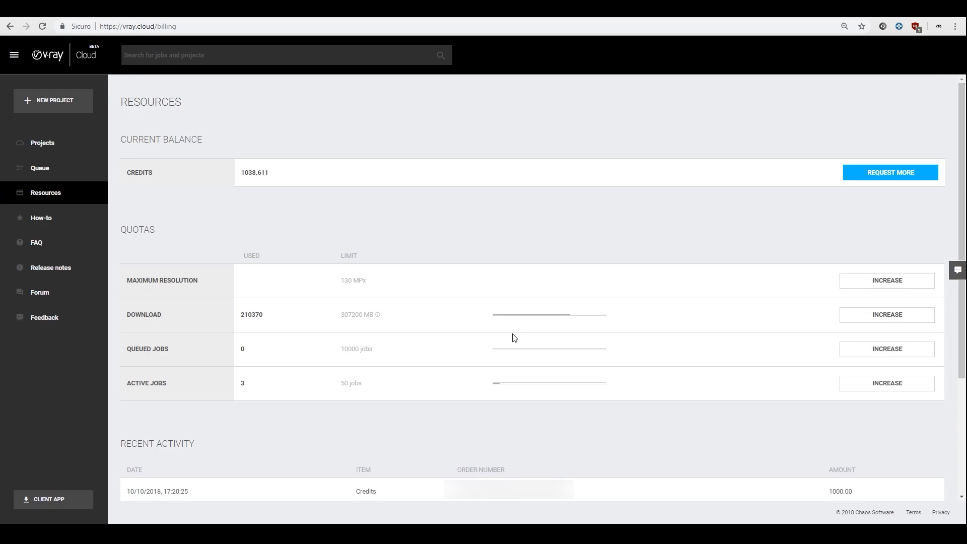
pyautogui.moveTo(504, 306)
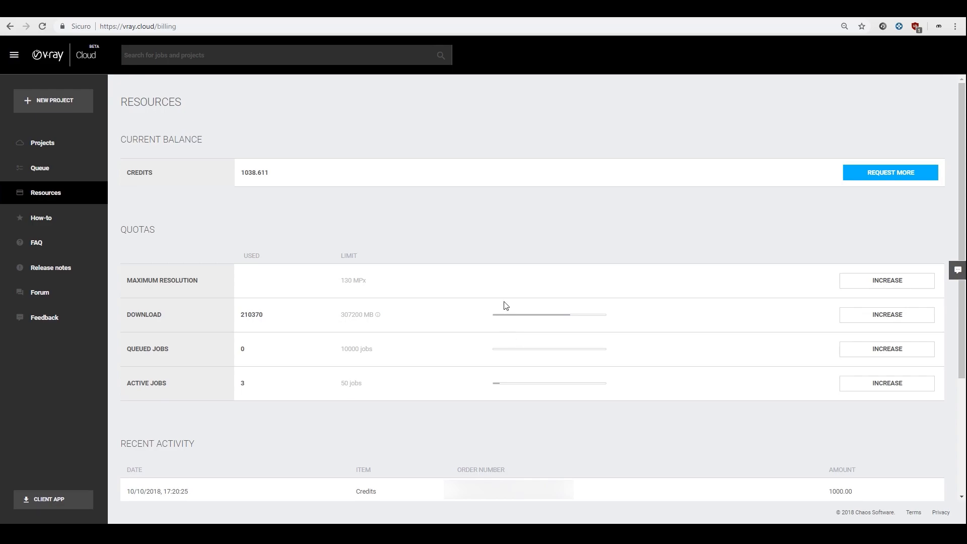
pyautogui.moveTo(524, 289)
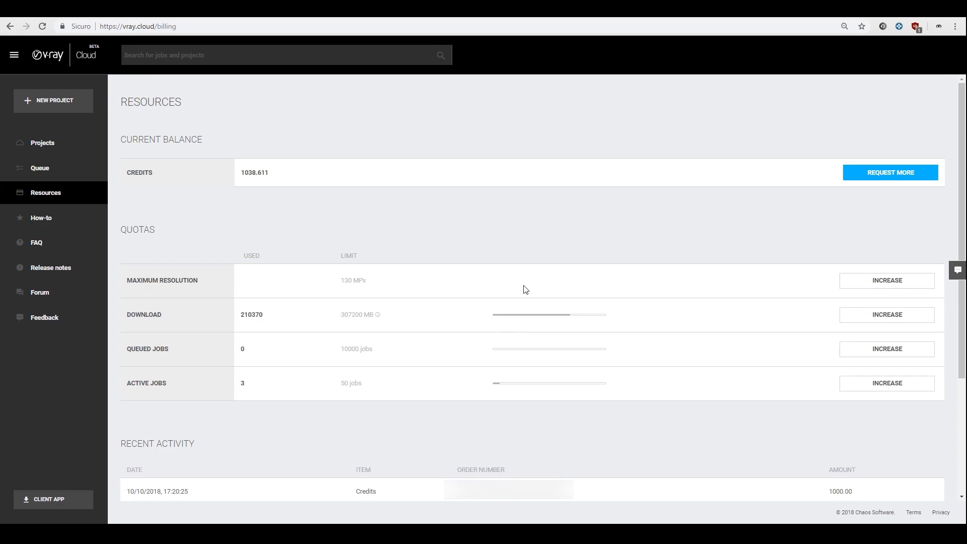
pyautogui.moveTo(520, 293)
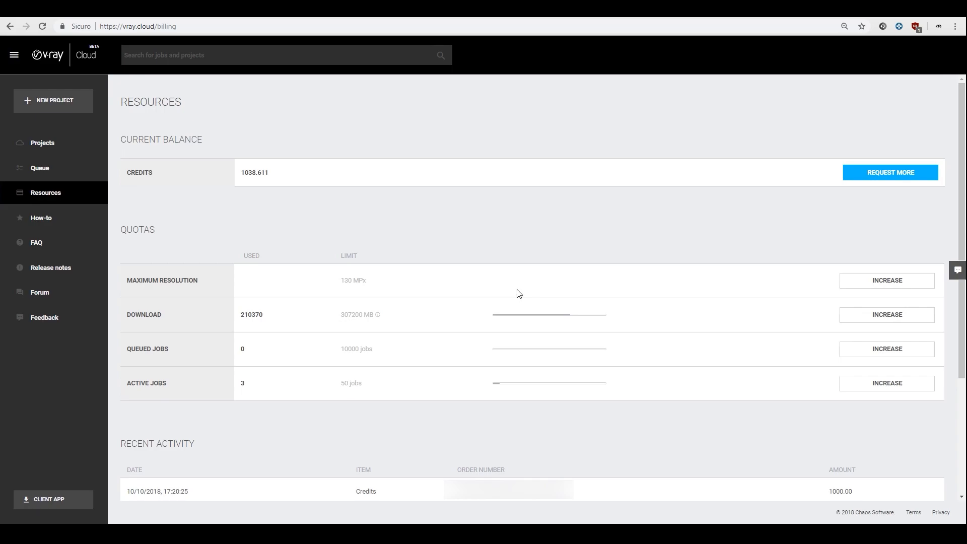